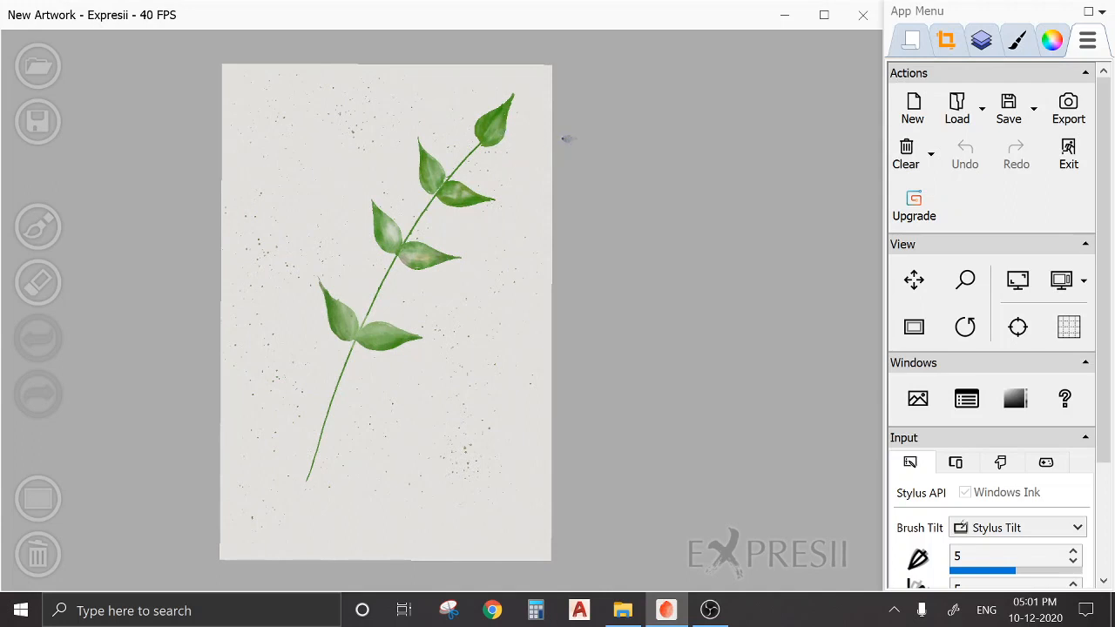
{"action": "mouse_move", "coordinate": [519, 237]}
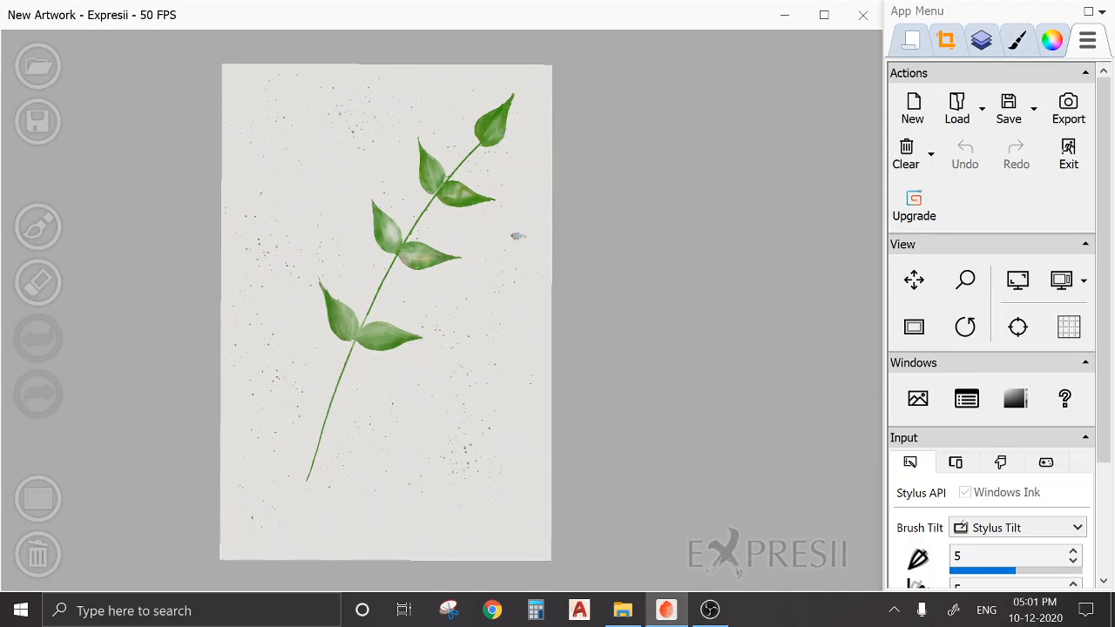
{"action": "mouse_move", "coordinate": [572, 233]}
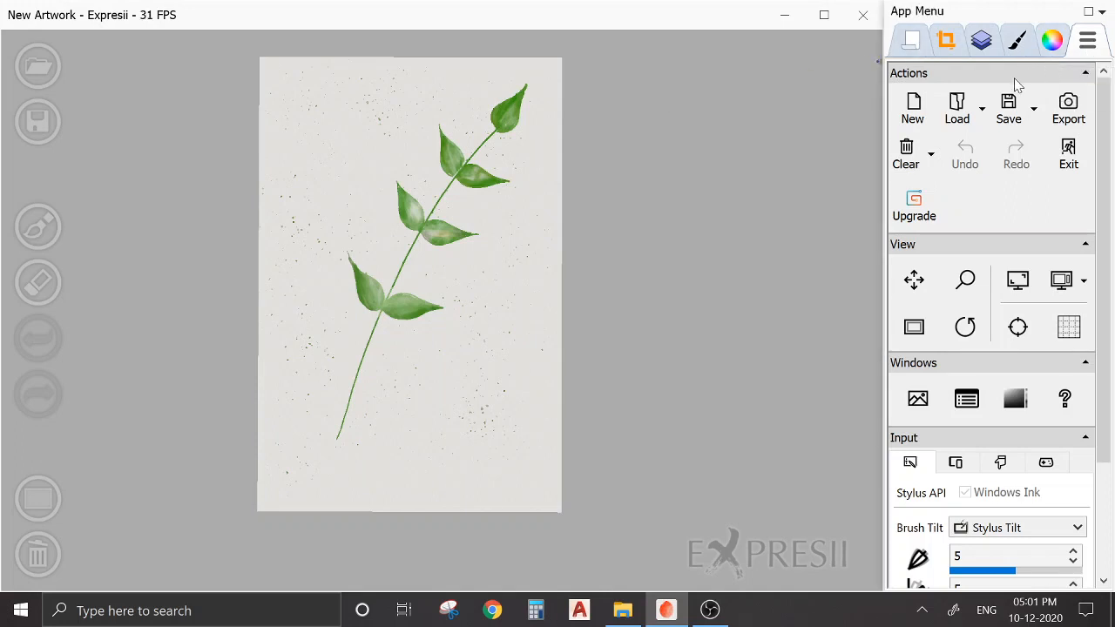
{"action": "mouse_move", "coordinate": [913, 108]}
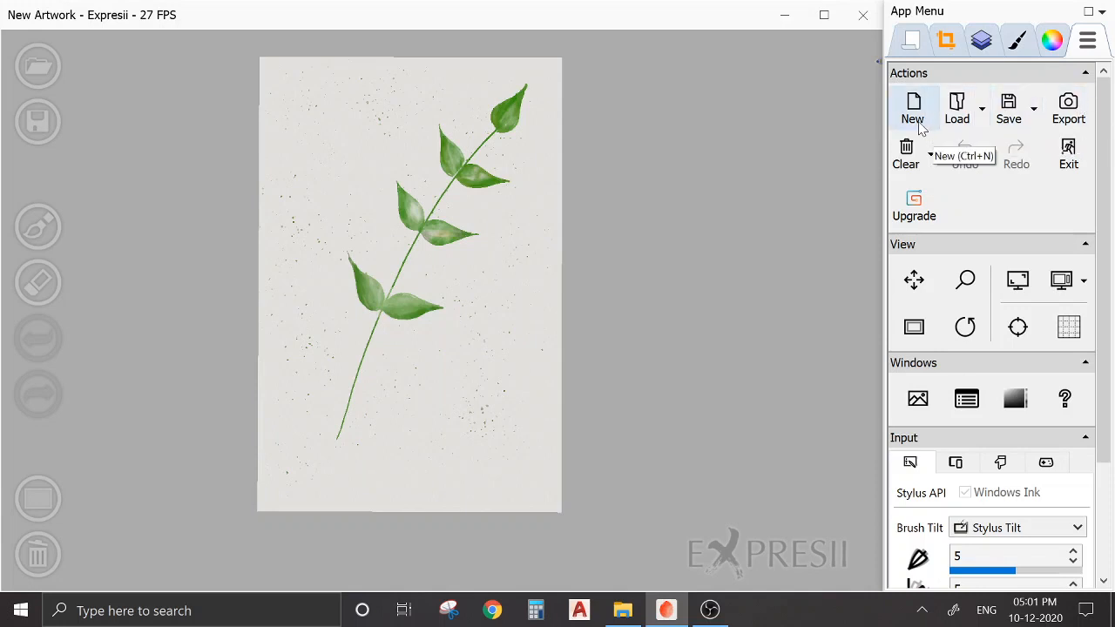
{"action": "mouse_move", "coordinate": [962, 188]}
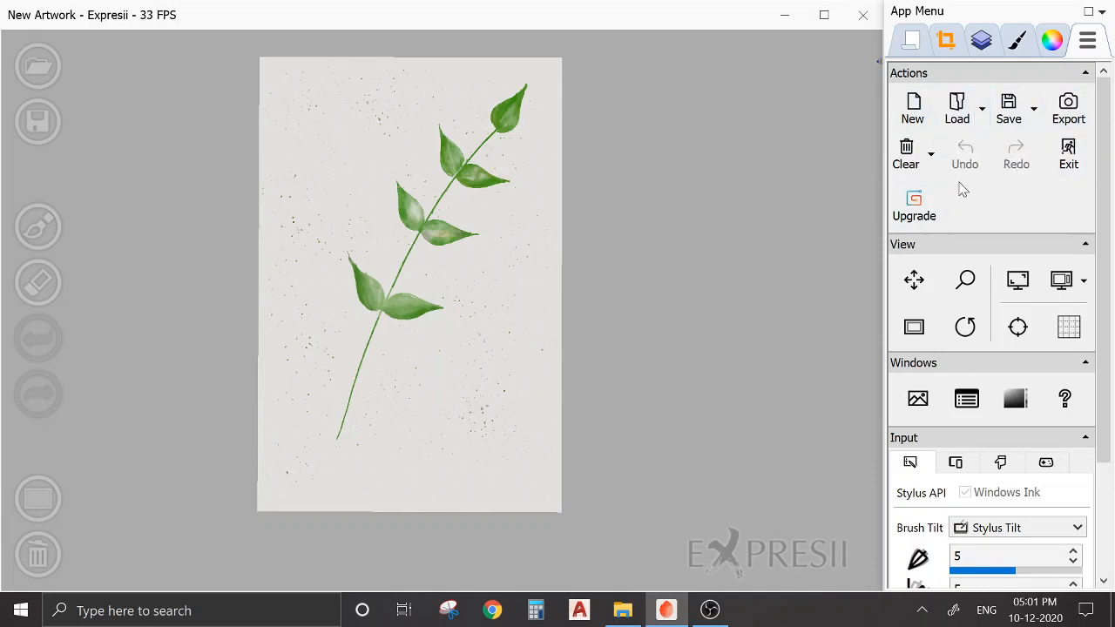
{"action": "mouse_move", "coordinate": [1021, 153]}
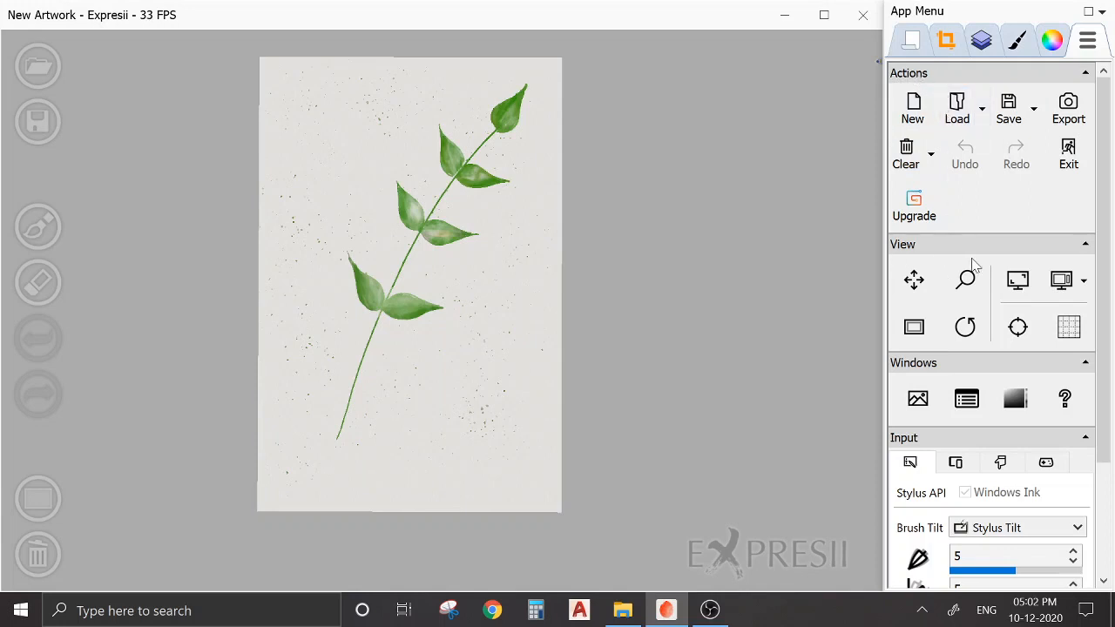
Switch between the Pan and Zoom view tools before changing brush tilt to Smart Device
{"action": "left_click", "coordinate": [913, 279]}
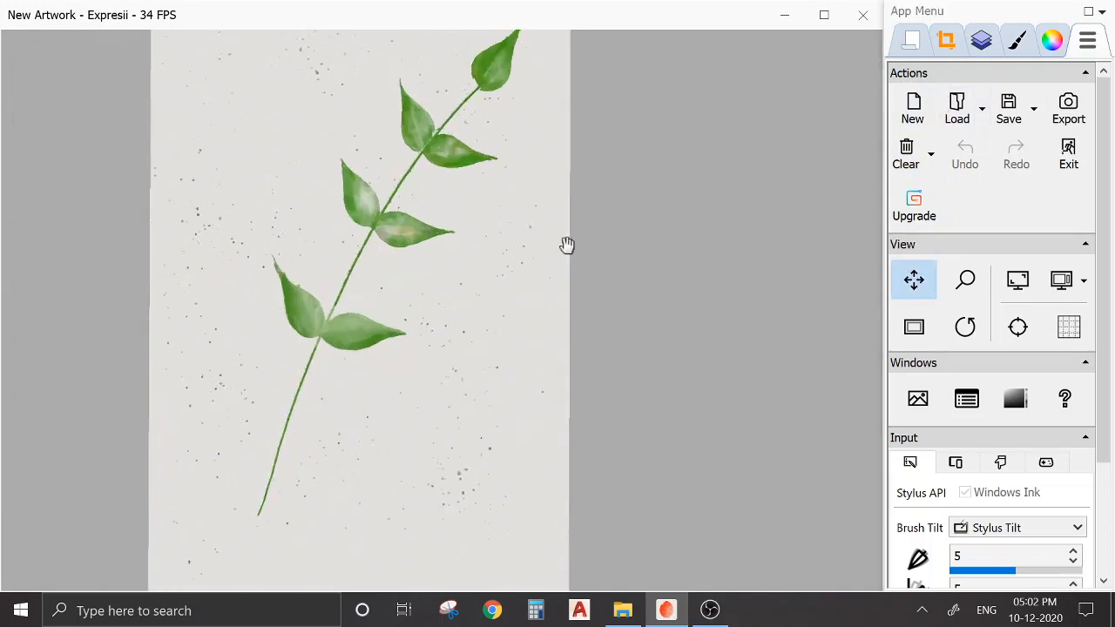
{"action": "left_click", "coordinate": [965, 279]}
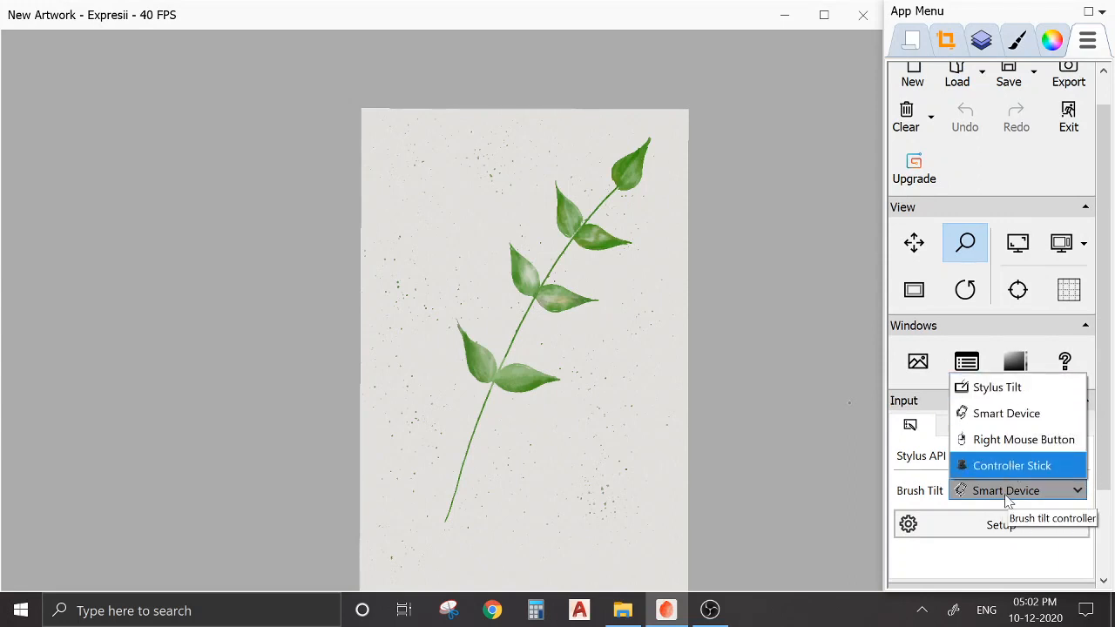
{"action": "mouse_move", "coordinate": [967, 557]}
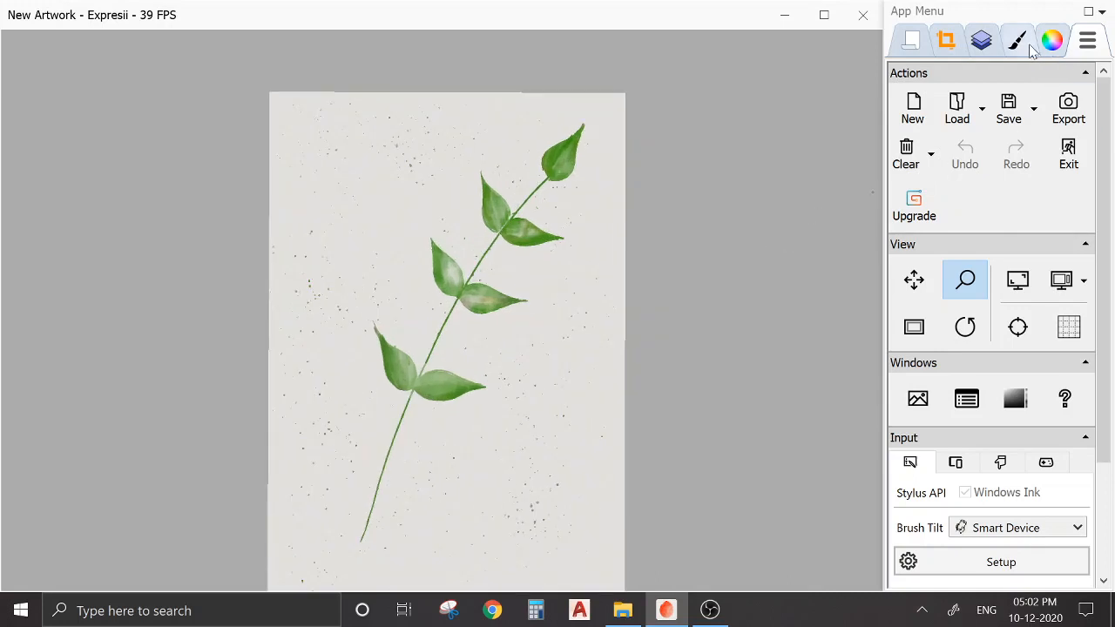
Load the Purple & Violet colour preset from the Colors panel
{"action": "left_click", "coordinate": [1052, 38]}
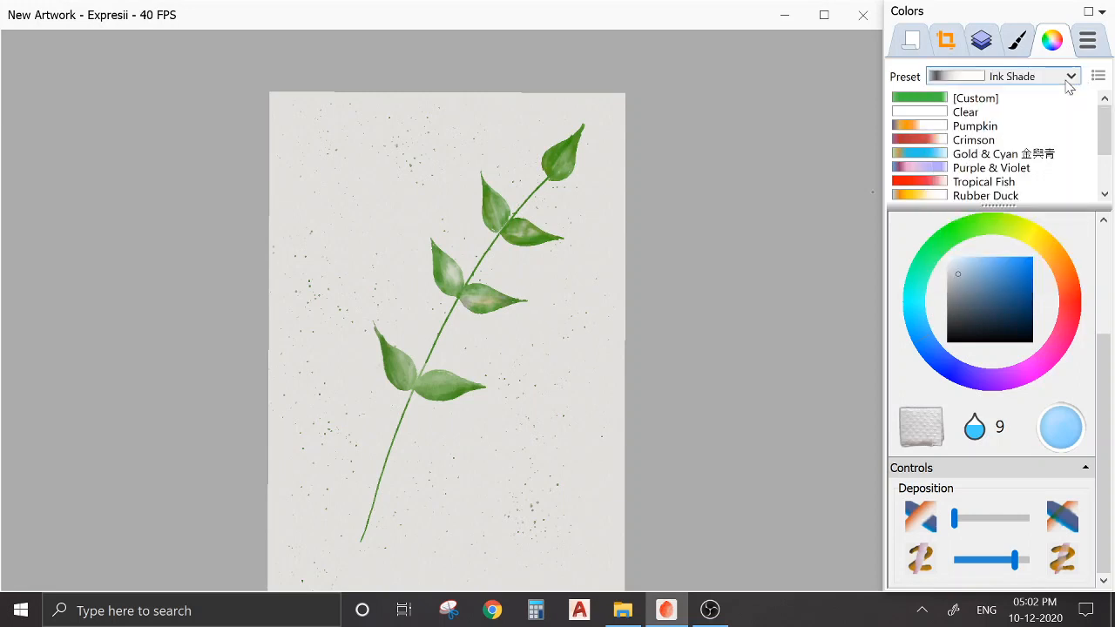
{"action": "left_click", "coordinate": [1098, 77]}
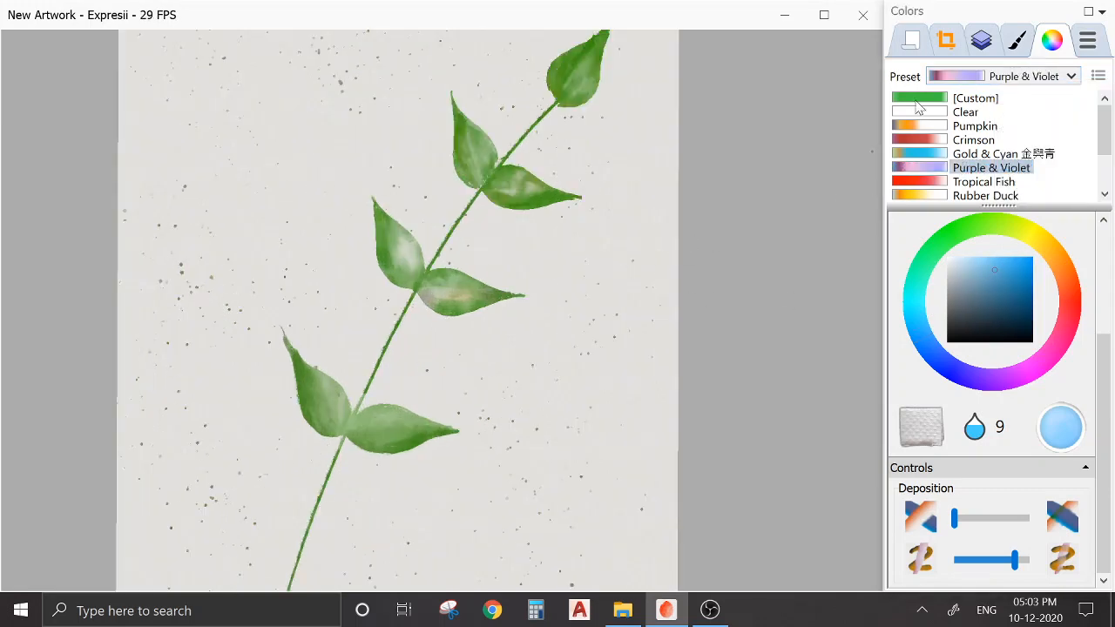
{"action": "left_click", "coordinate": [992, 167]}
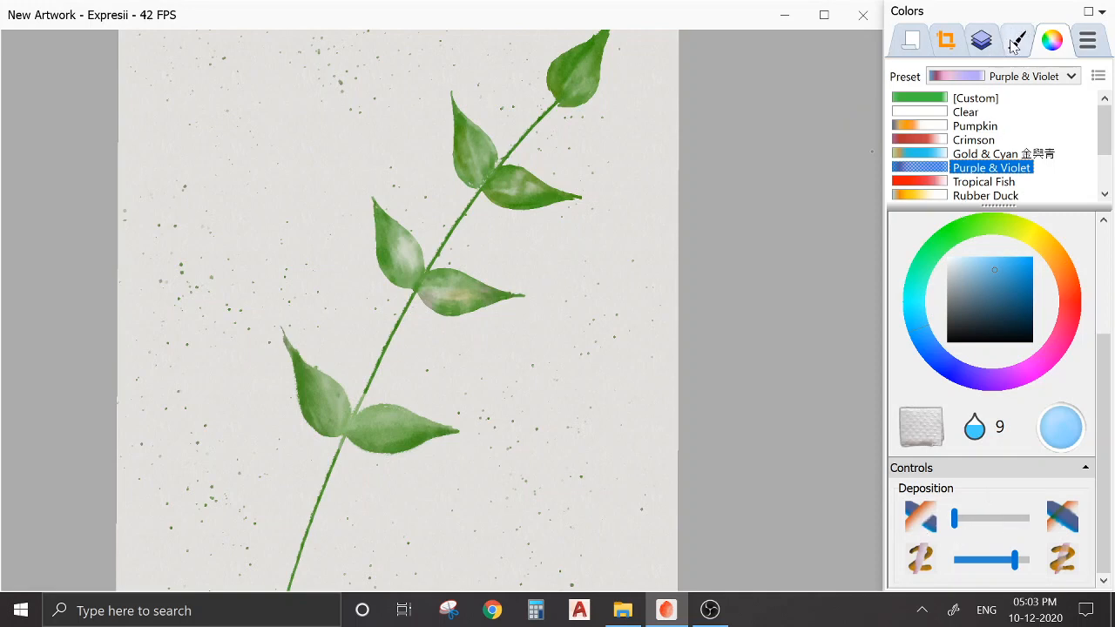
Choose the Fine brush preset and raise its size from 3 to 4
{"action": "left_click", "coordinate": [1017, 40]}
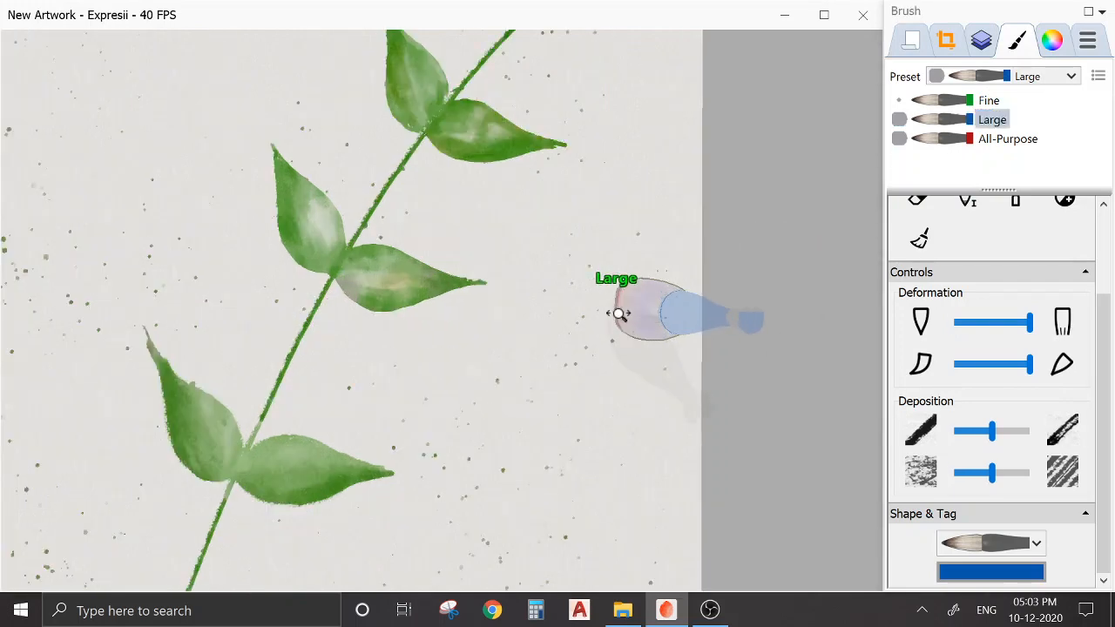
{"action": "left_click", "coordinate": [989, 100]}
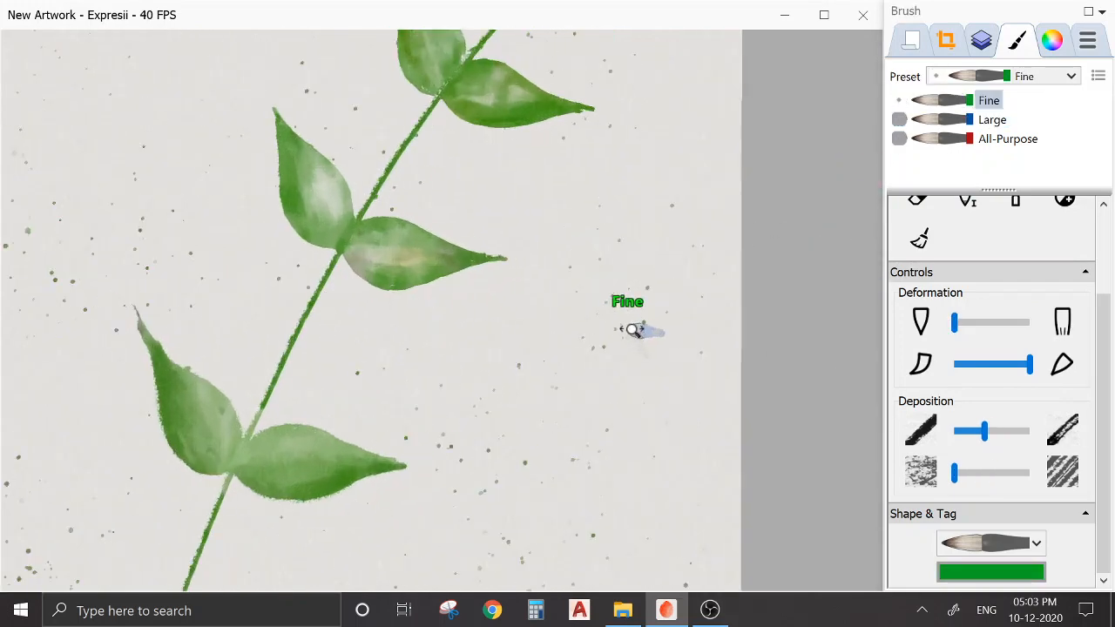
{"action": "left_click", "coordinate": [1052, 40]}
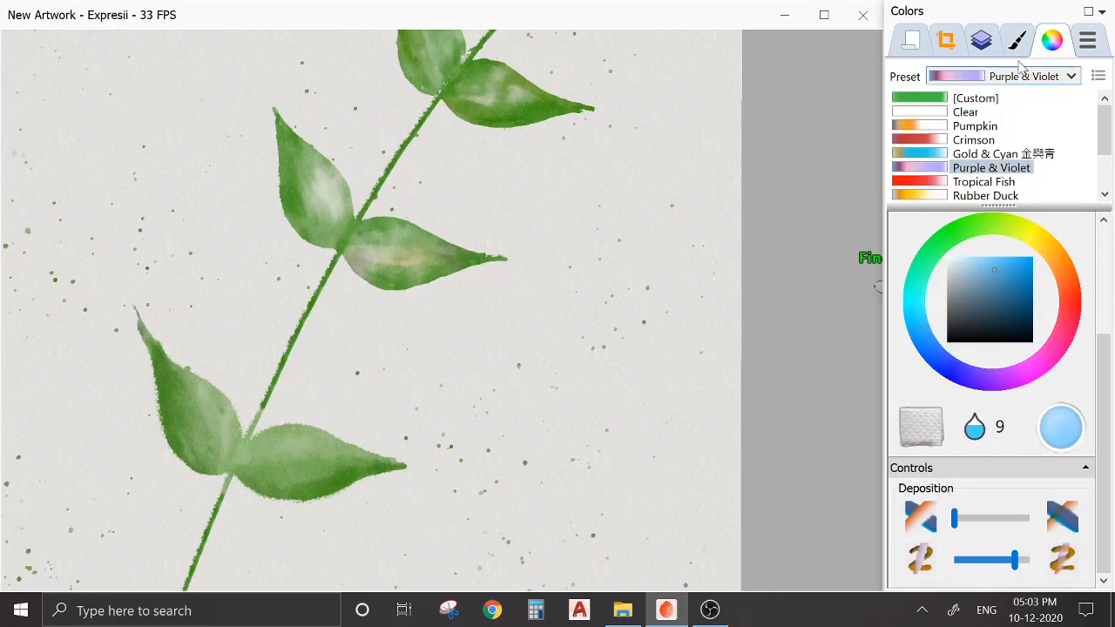
{"action": "left_click", "coordinate": [1019, 40]}
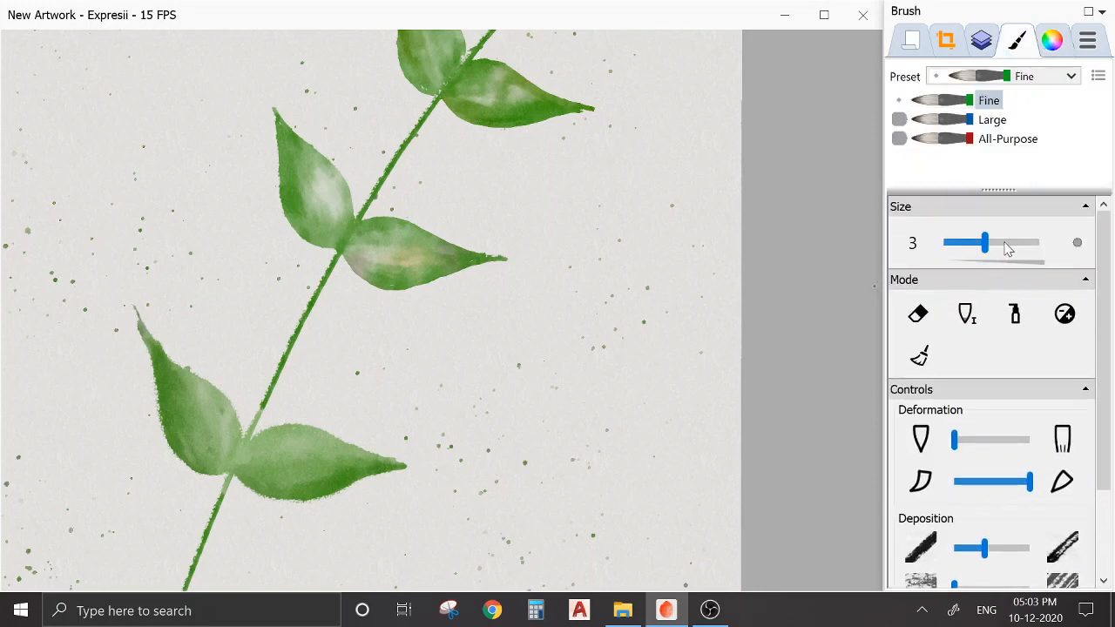
{"action": "left_click_drag", "start_coordinate": [984, 242], "coordinate": [996, 242]}
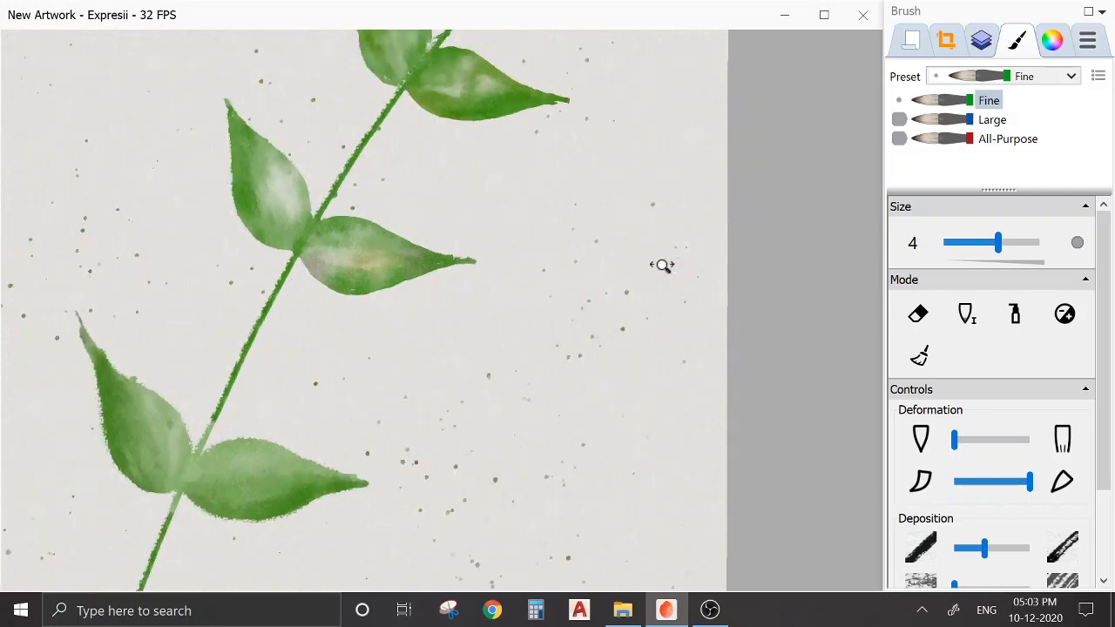
{"action": "mouse_move", "coordinate": [573, 310]}
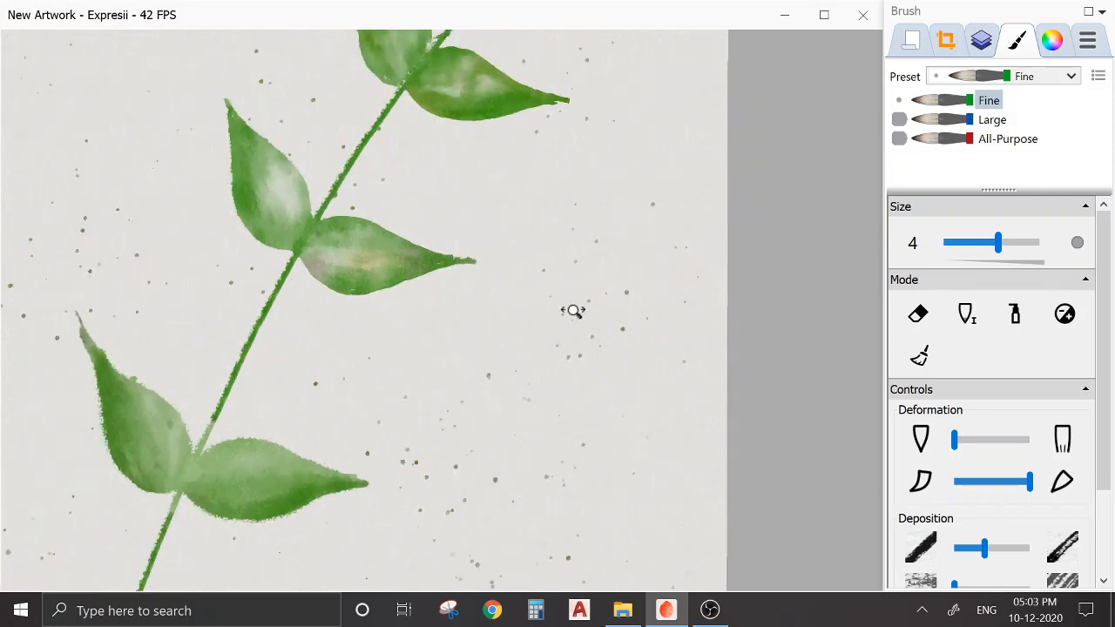
{"action": "left_click", "coordinate": [1050, 38]}
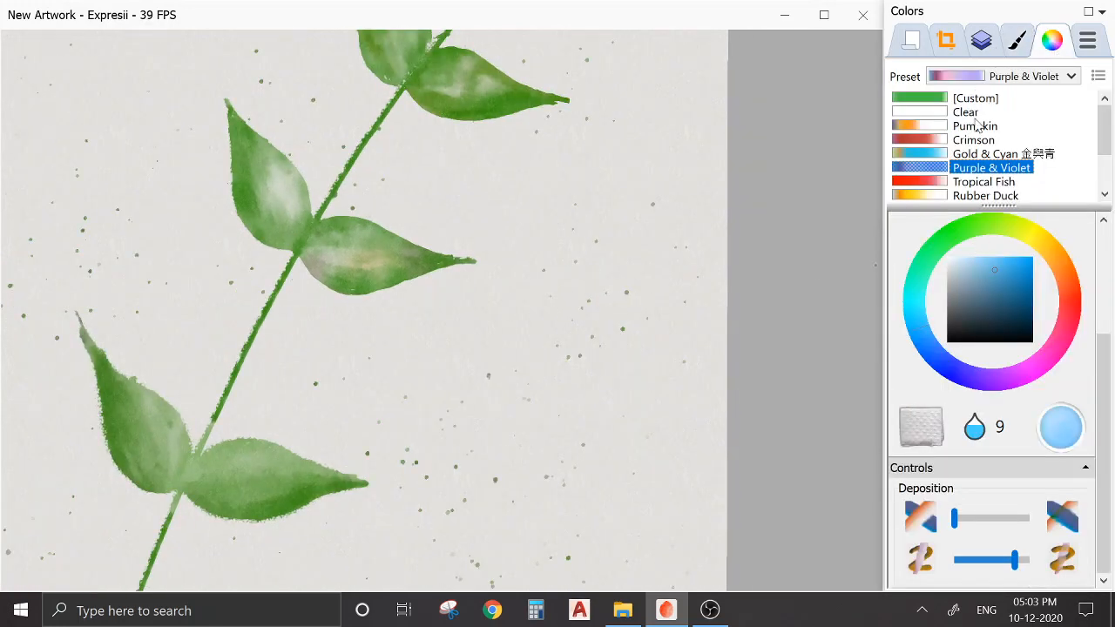
{"action": "left_click", "coordinate": [1018, 38]}
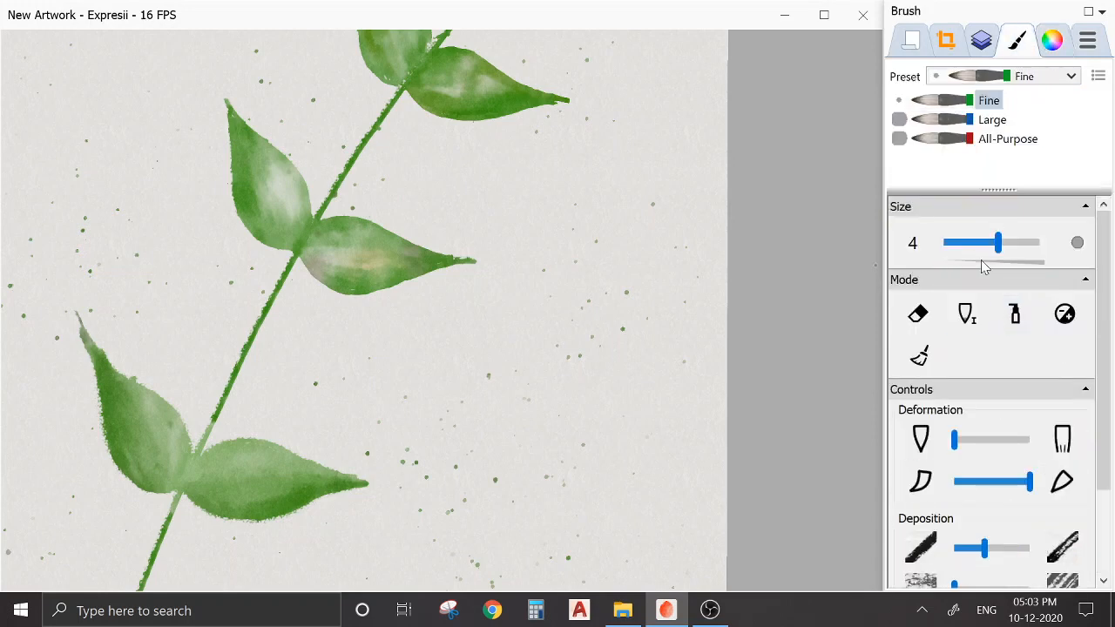
{"action": "left_click", "coordinate": [1083, 38]}
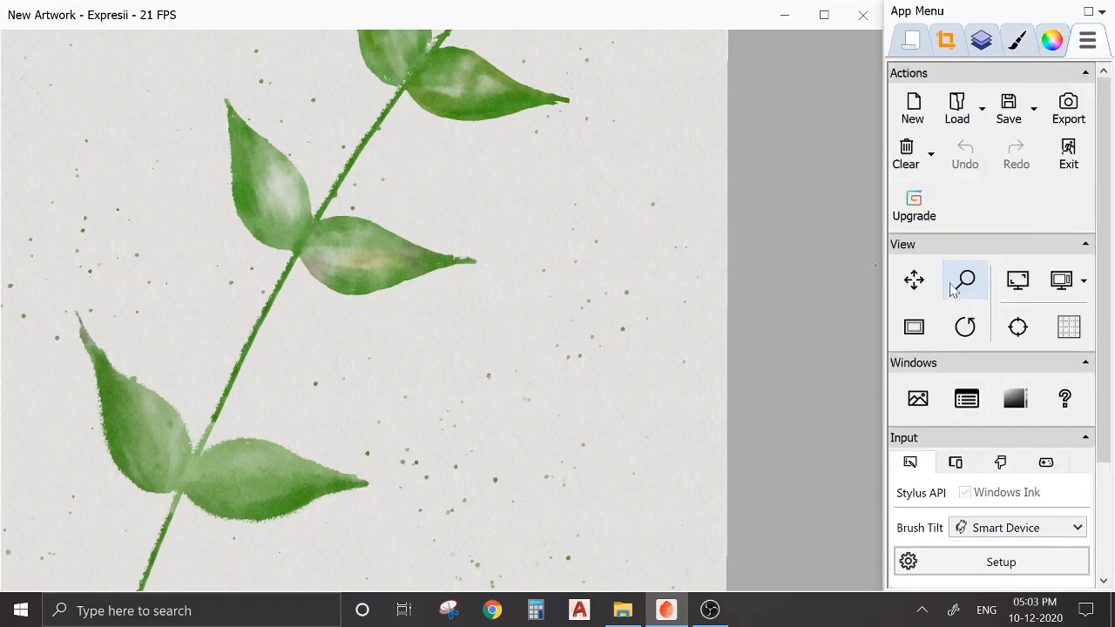
{"action": "left_click", "coordinate": [1016, 38]}
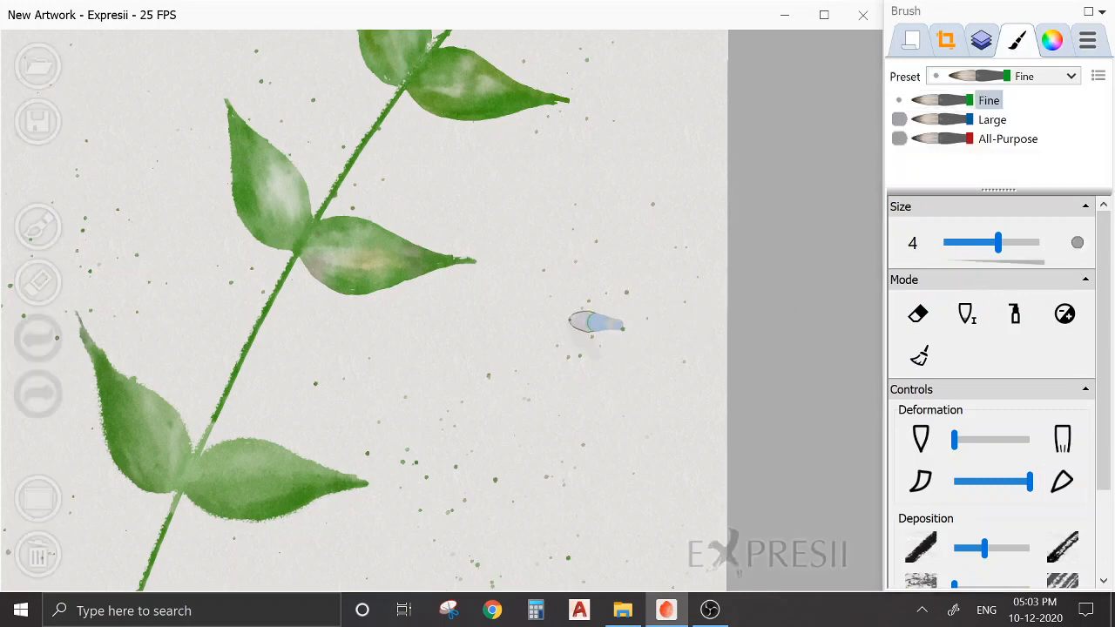
{"action": "mouse_move", "coordinate": [584, 278]}
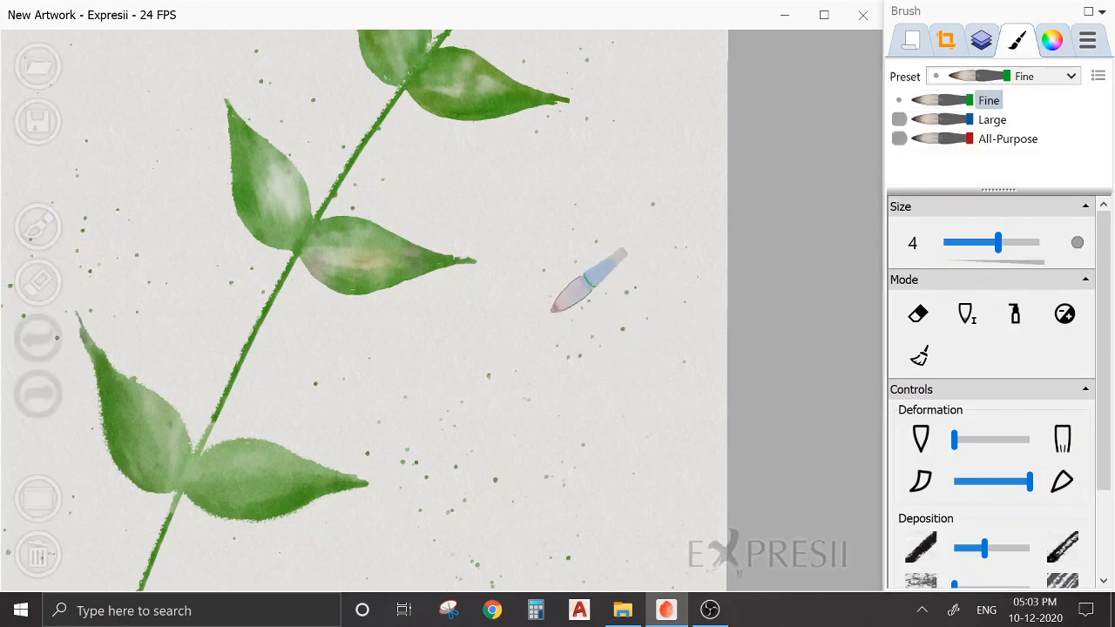
{"action": "mouse_move", "coordinate": [583, 339]}
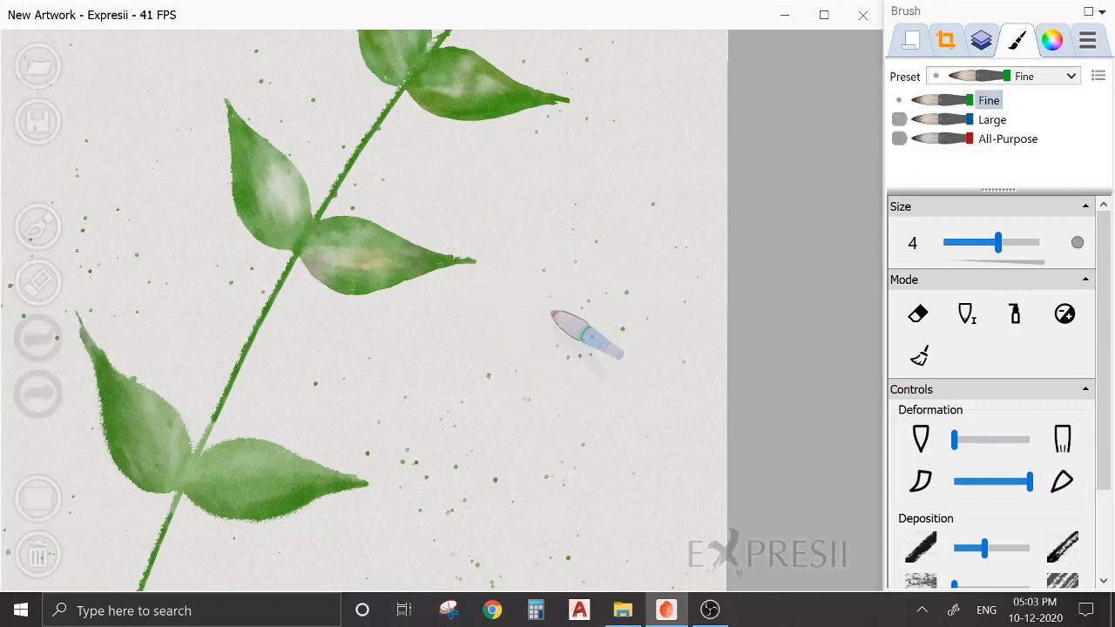
Paint a purple-violet scribble right of the leaves and set brush tilt back to Stylus Tilt
{"action": "left_click_drag", "start_coordinate": [557, 296], "coordinate": [688, 288]}
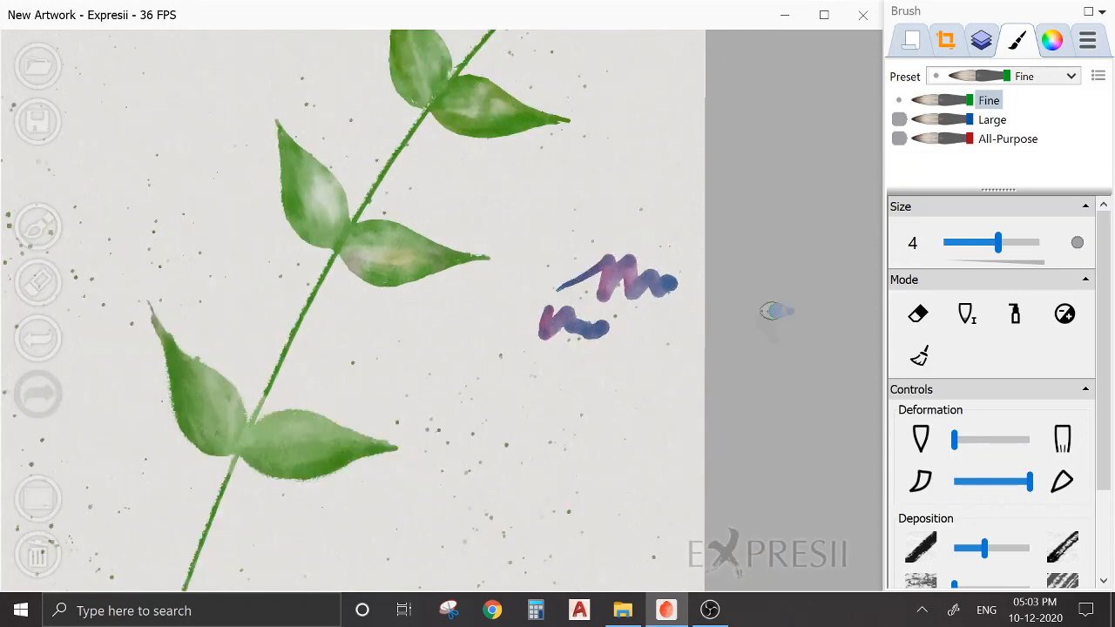
{"action": "left_click", "coordinate": [1084, 39]}
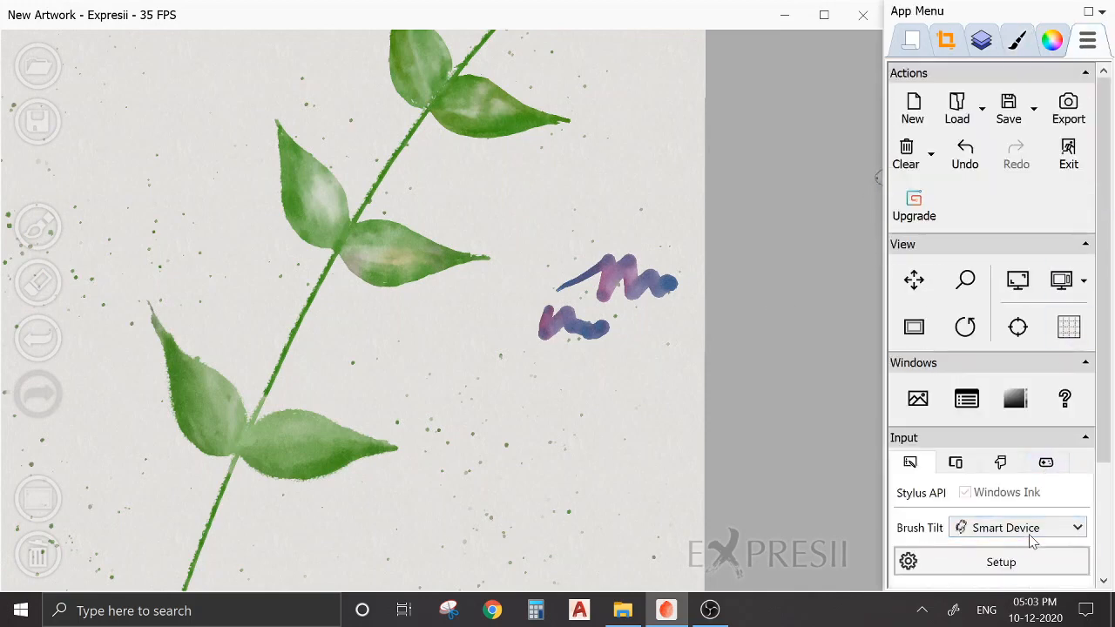
{"action": "left_click", "coordinate": [1017, 526]}
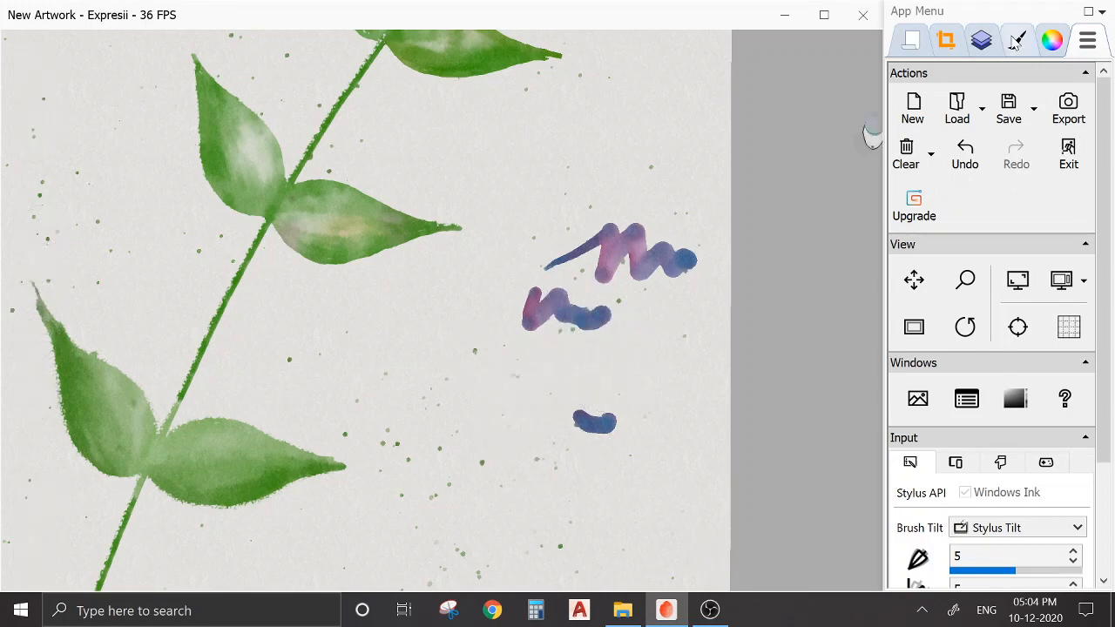
{"action": "left_click", "coordinate": [1018, 39]}
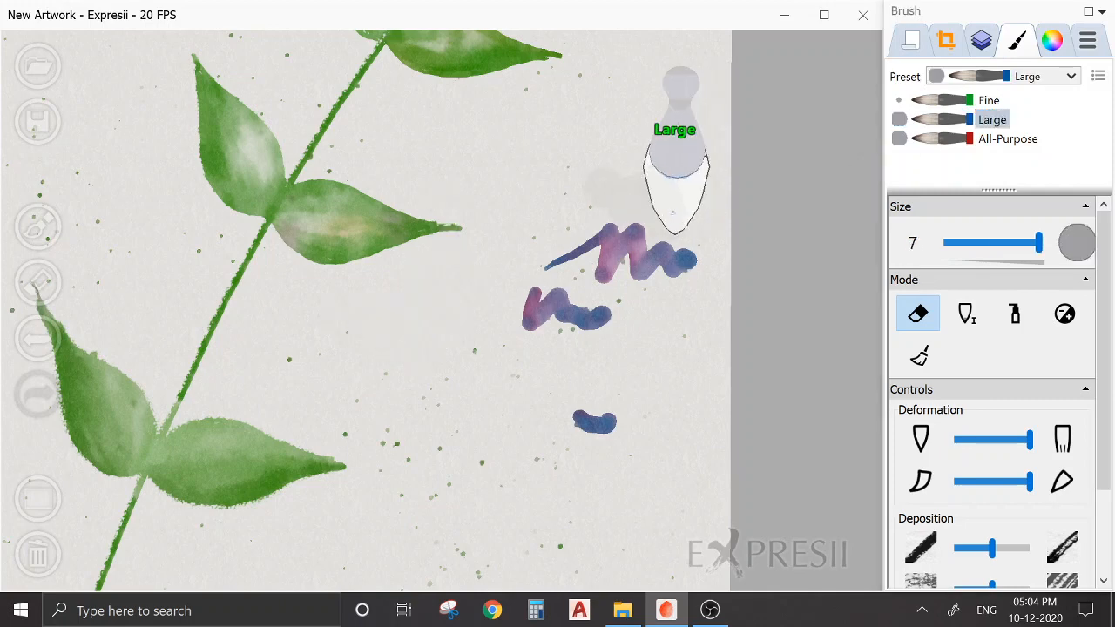
{"action": "left_click", "coordinate": [1083, 38]}
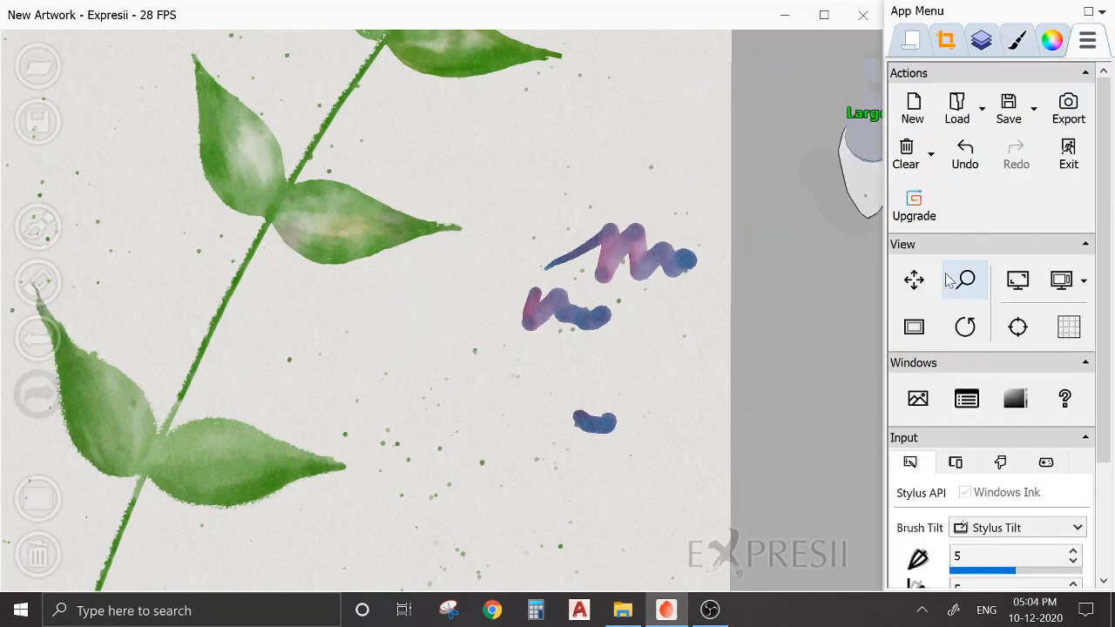
{"action": "left_click", "coordinate": [1052, 40]}
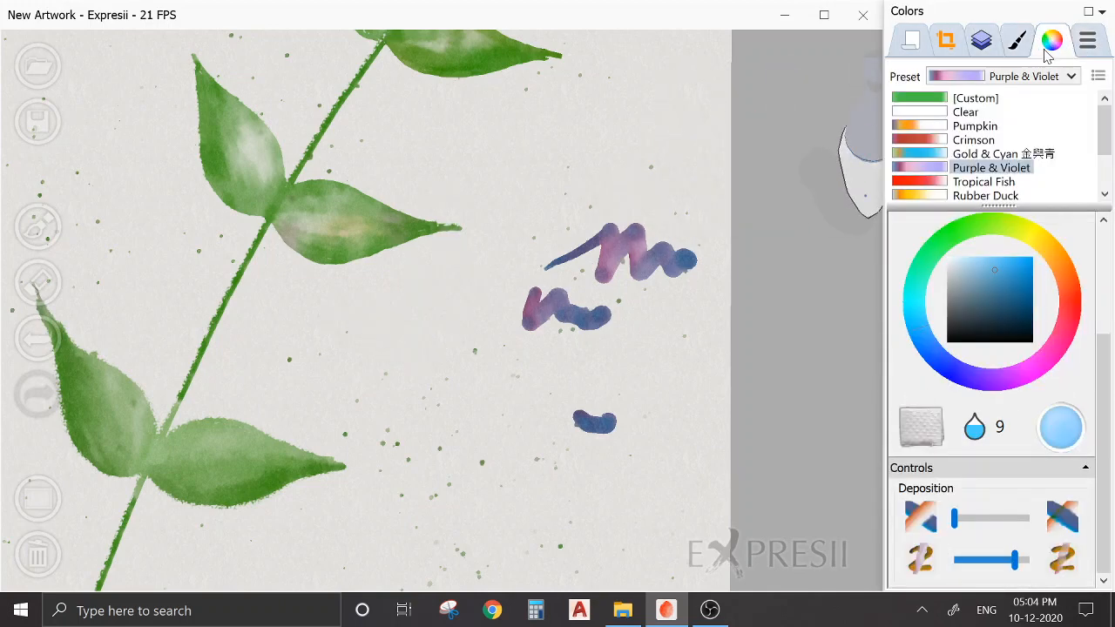
Switch the brush panel to the Large preset at size 7 for long and dry-brush strokes
{"action": "left_click", "coordinate": [1017, 40]}
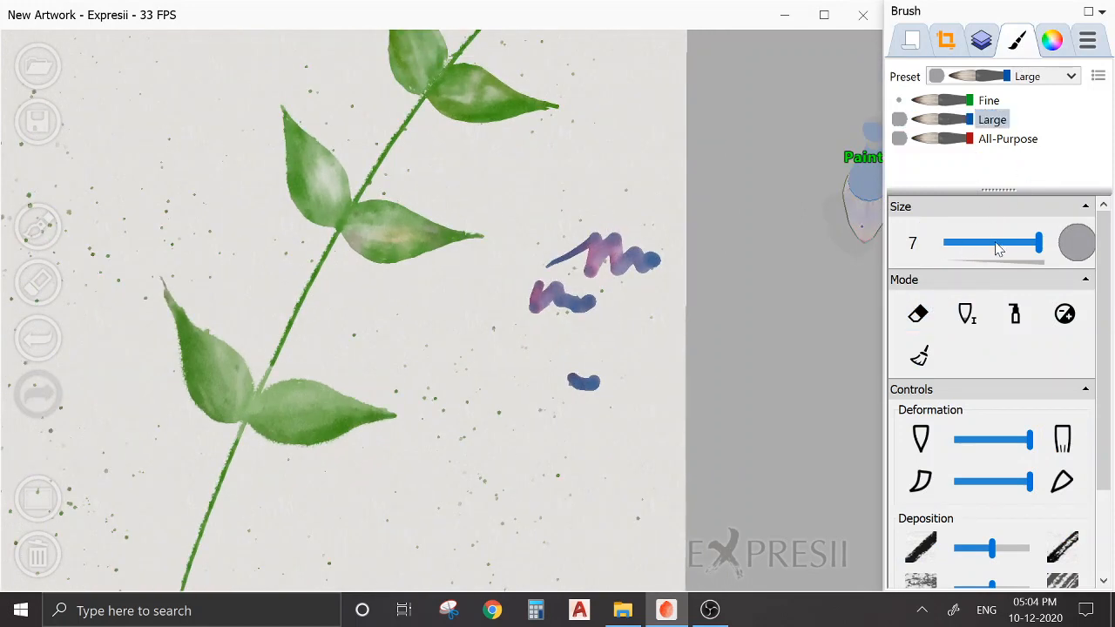
{"action": "left_click", "coordinate": [1052, 40]}
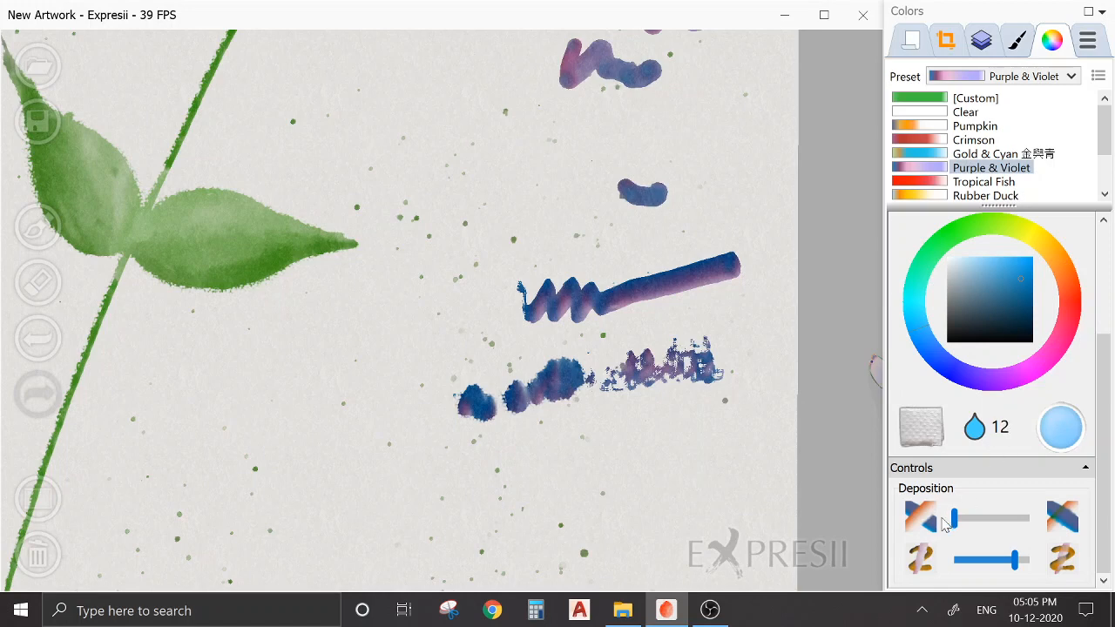
Raise pigment deposition and paint a purple-red blob and dark violet blobs below the strokes
{"action": "left_click_drag", "start_coordinate": [949, 519], "coordinate": [984, 519]}
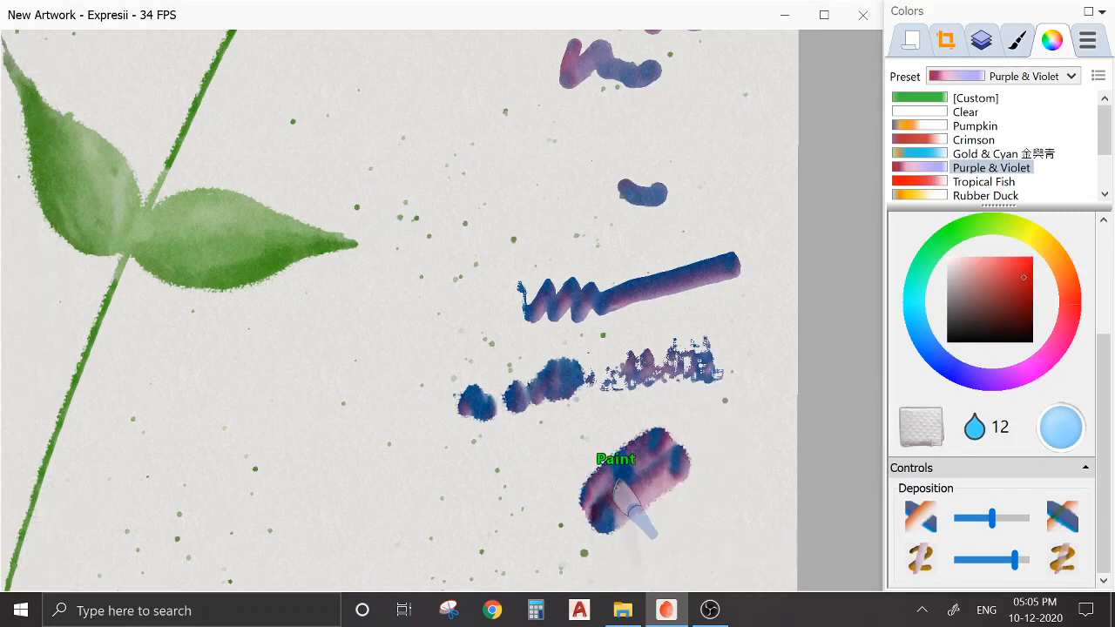
{"action": "left_click_drag", "start_coordinate": [635, 488], "coordinate": [705, 540]}
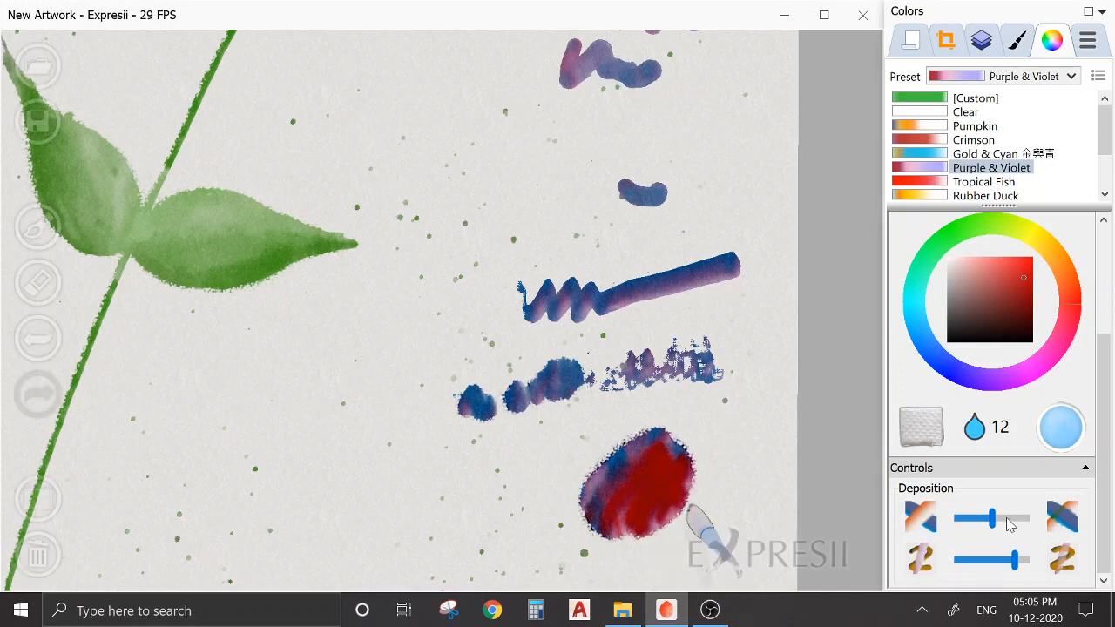
{"action": "left_click_drag", "start_coordinate": [975, 519], "coordinate": [1028, 519]}
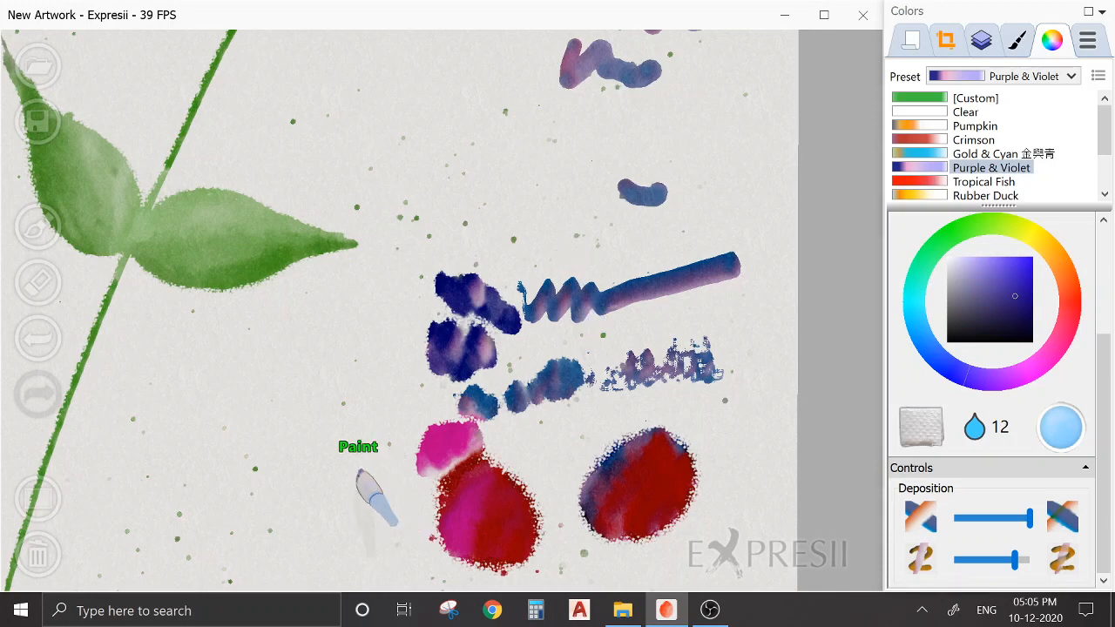
{"action": "left_click_drag", "start_coordinate": [375, 502], "coordinate": [357, 514]}
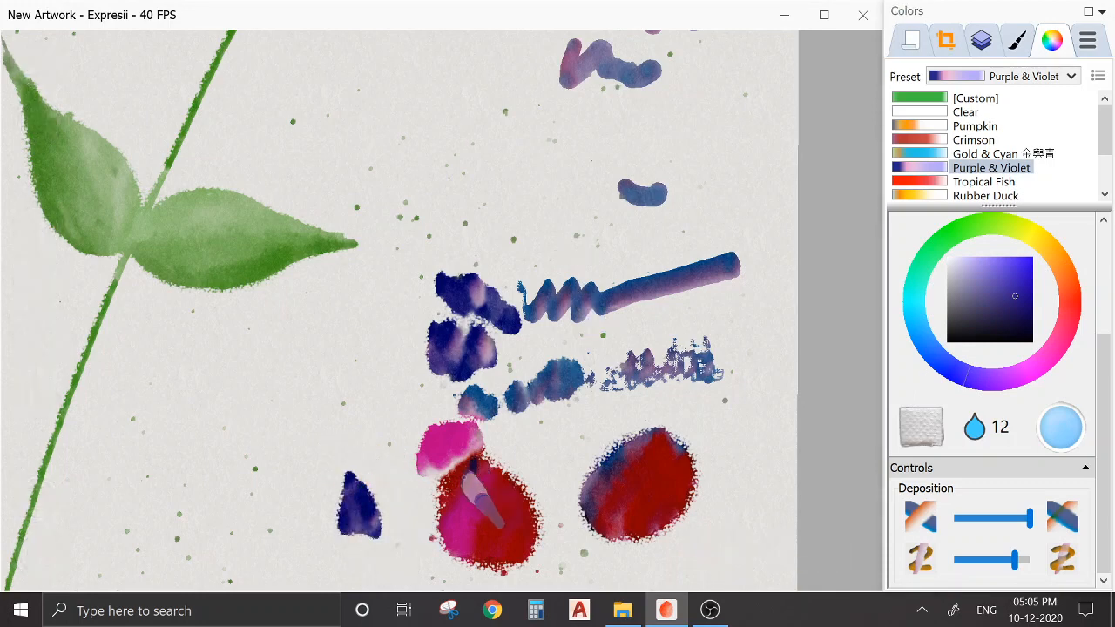
{"action": "left_click_drag", "start_coordinate": [470, 470], "coordinate": [522, 566]}
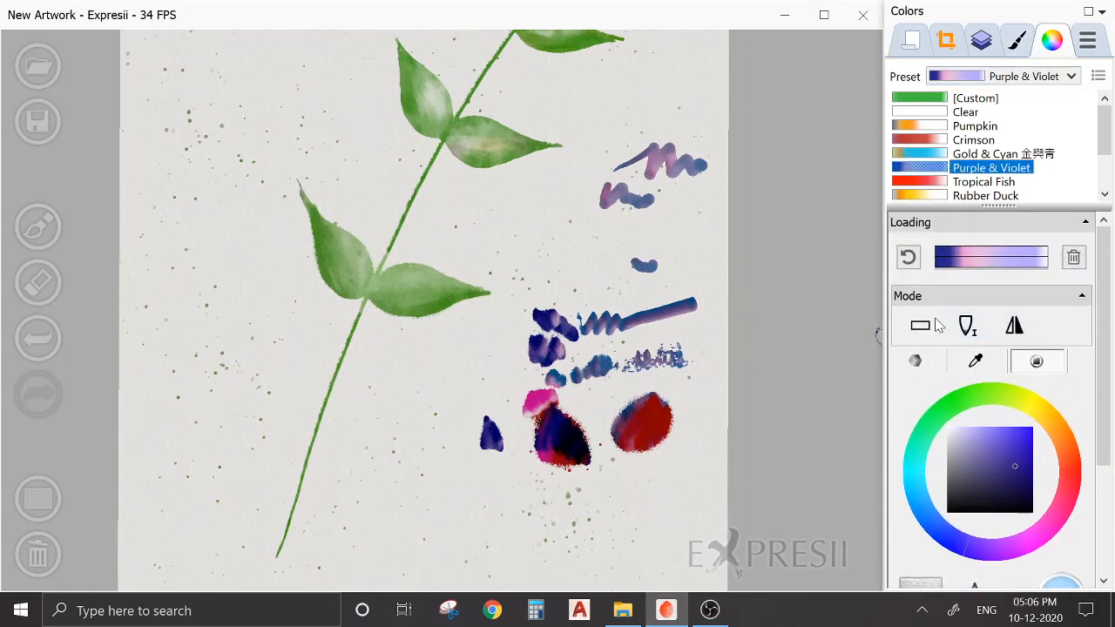
Try the Fine and All-Purpose presets and erase most violet strokes and blobs
{"action": "left_click", "coordinate": [1017, 40]}
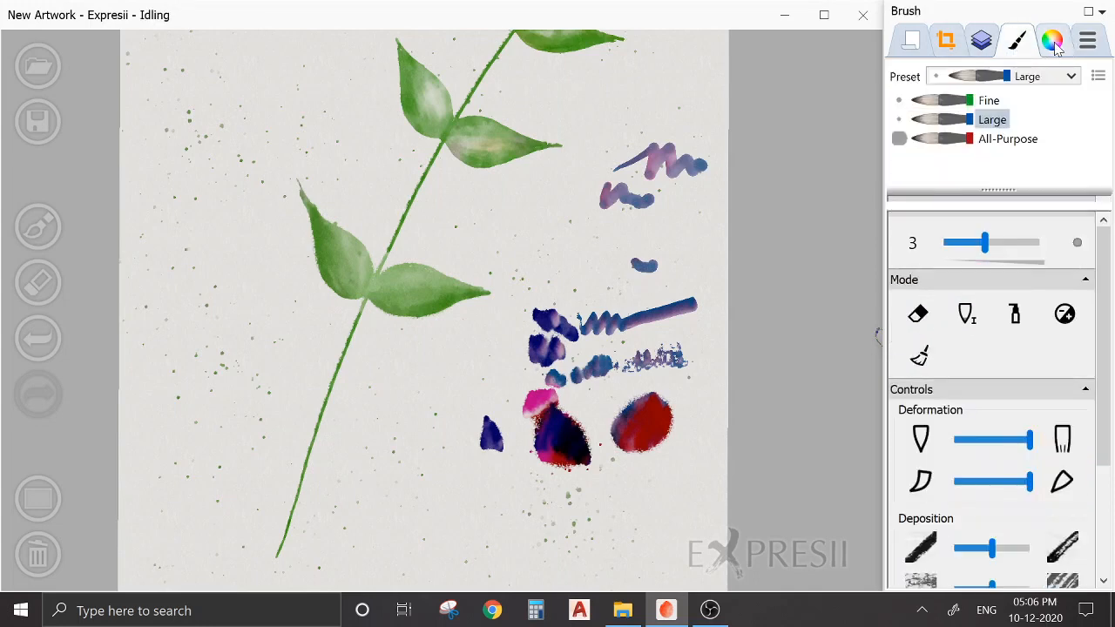
{"action": "left_click", "coordinate": [1052, 40]}
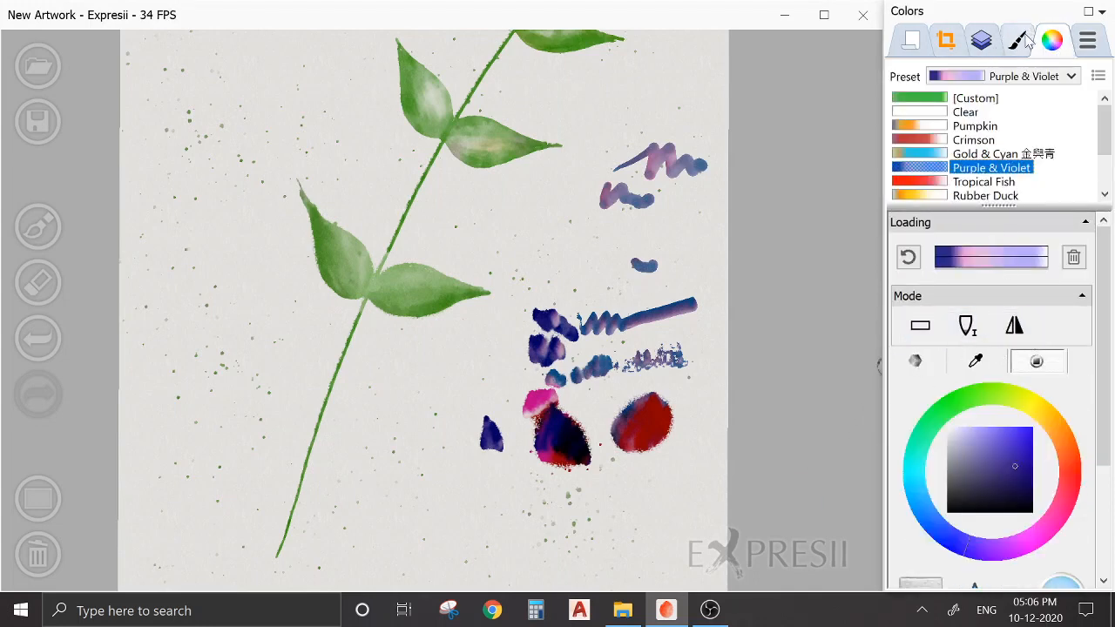
{"action": "left_click", "coordinate": [1018, 41]}
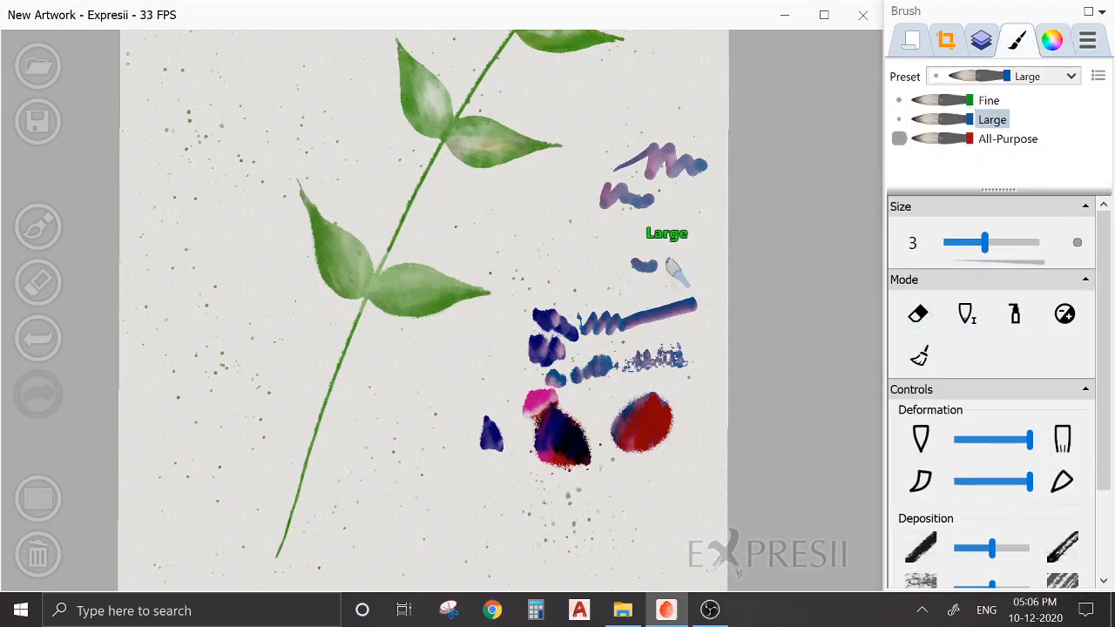
{"action": "left_click", "coordinate": [990, 99]}
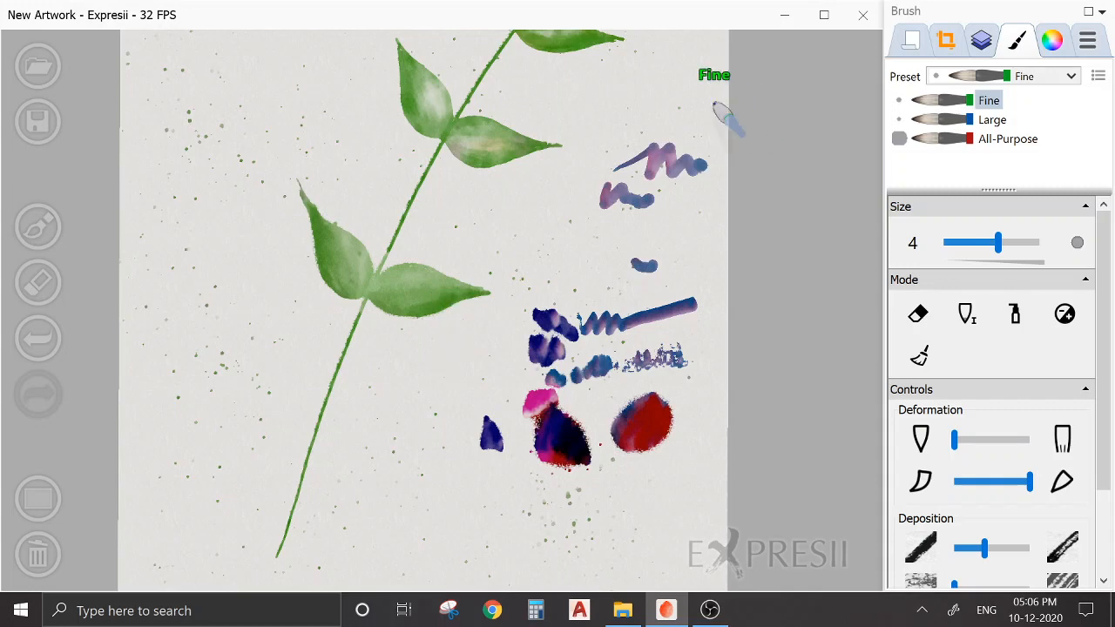
{"action": "left_click", "coordinate": [1007, 139]}
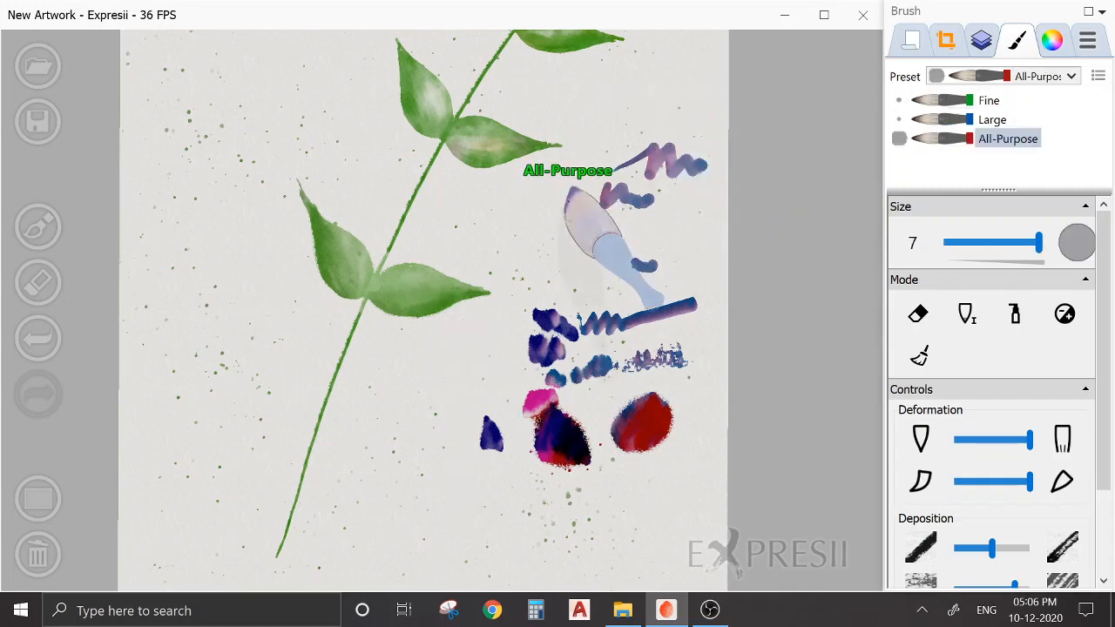
{"action": "left_click_drag", "start_coordinate": [593, 244], "coordinate": [601, 470]}
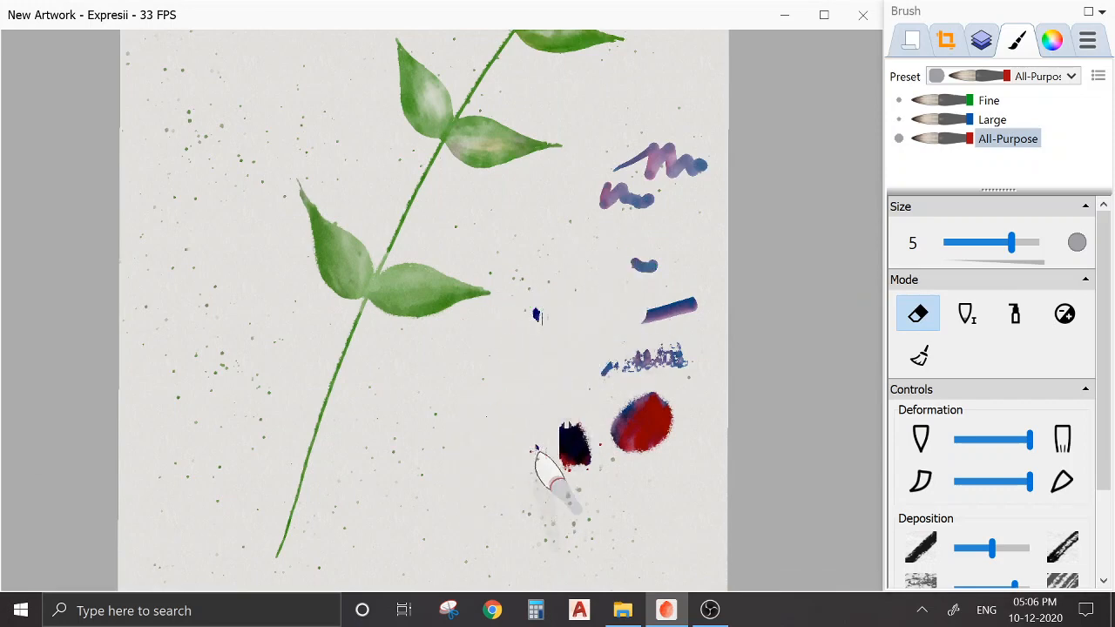
Switch the brush to Wet mode and then to Pusher mode
{"action": "left_click", "coordinate": [1014, 314]}
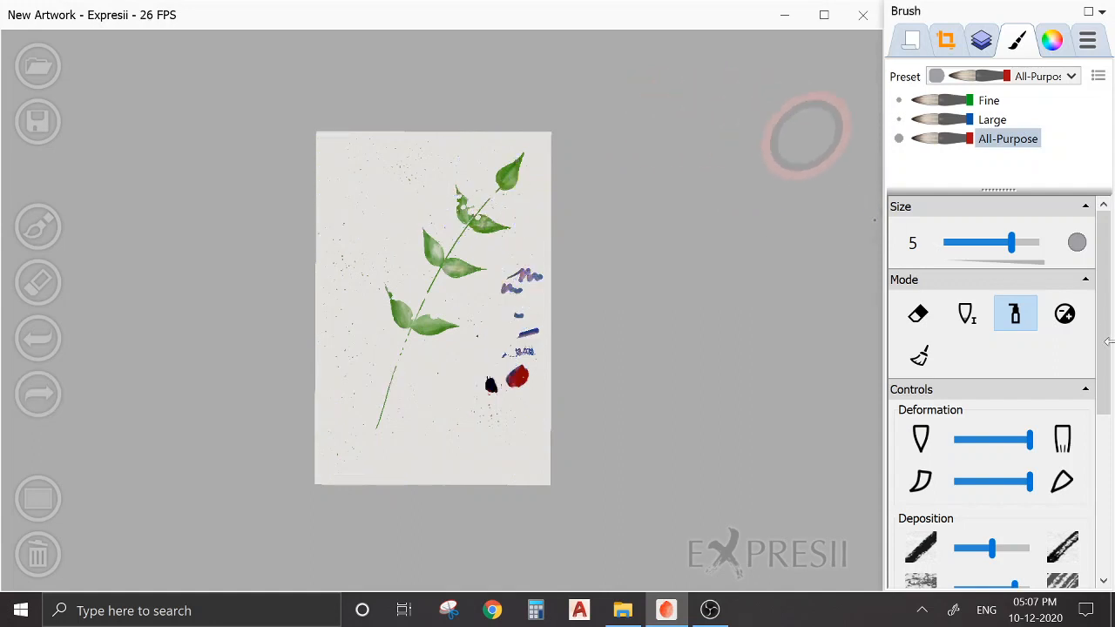
{"action": "mouse_move", "coordinate": [1064, 313]}
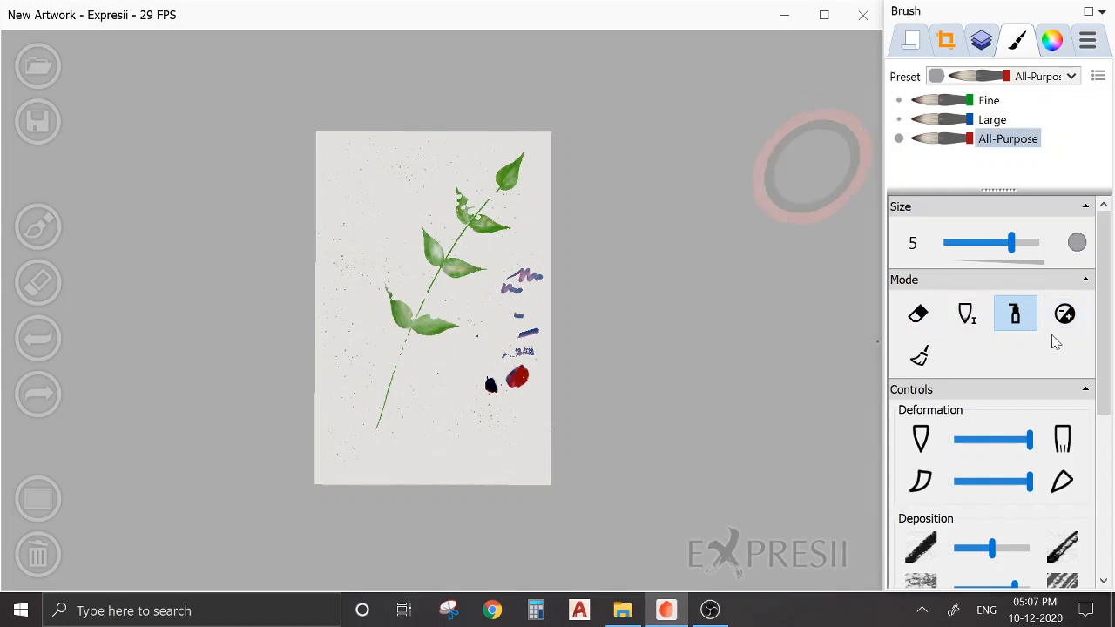
{"action": "mouse_move", "coordinate": [1064, 313]}
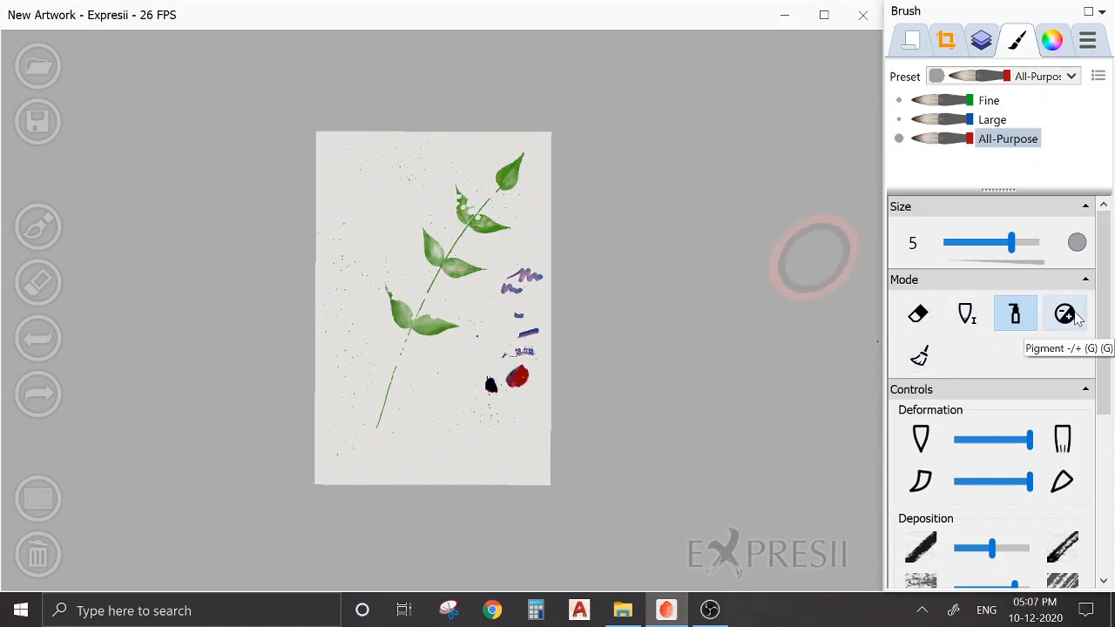
{"action": "left_click", "coordinate": [918, 355]}
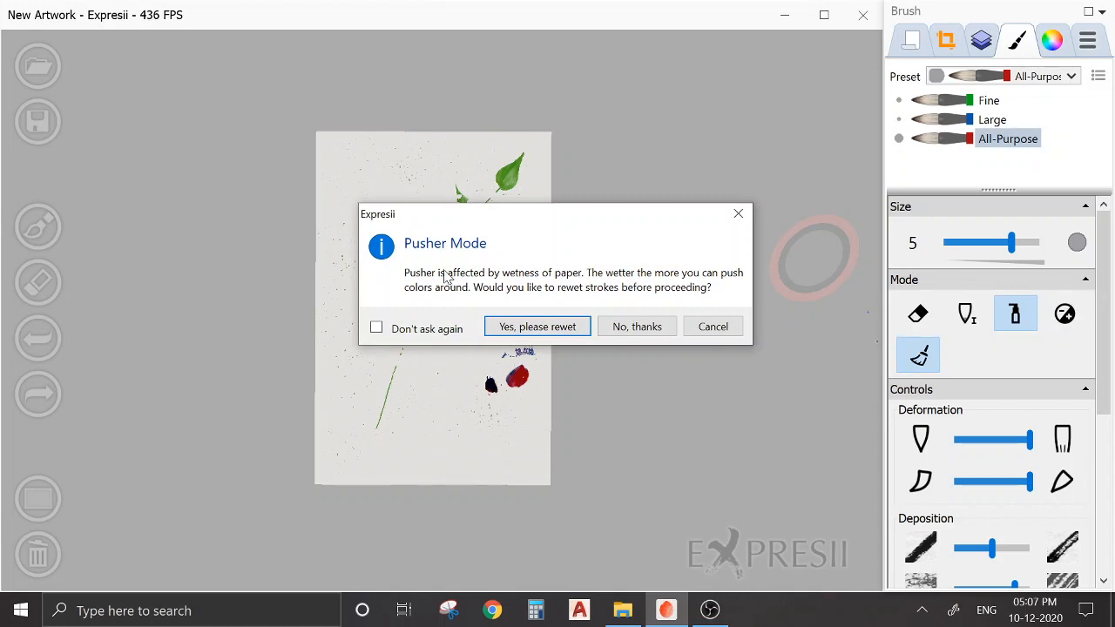
{"action": "mouse_move", "coordinate": [580, 327]}
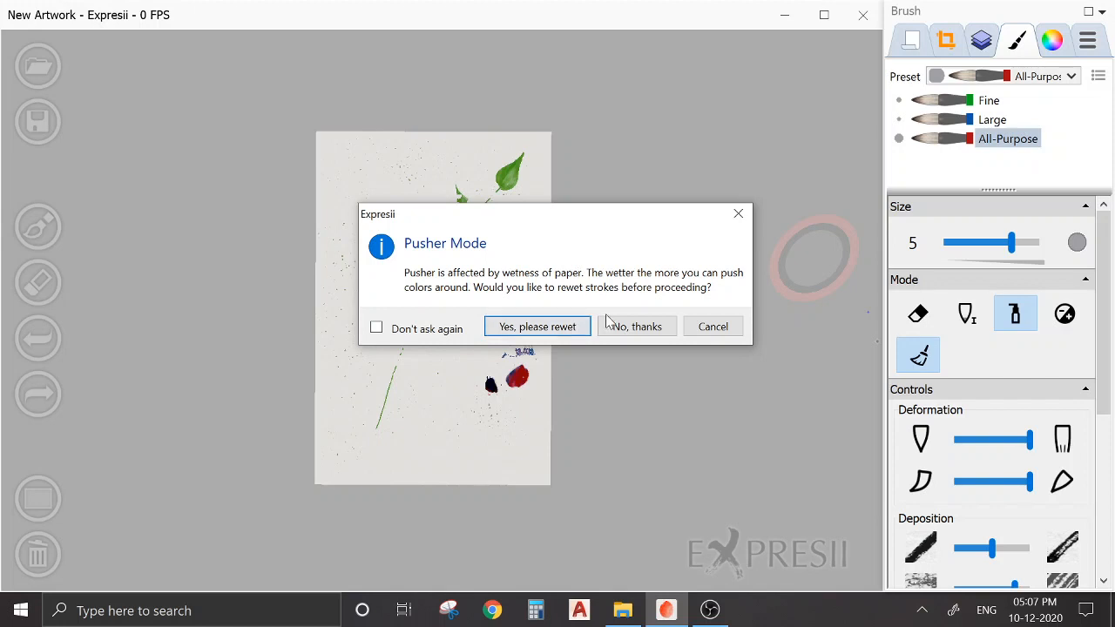
{"action": "mouse_move", "coordinate": [554, 327]}
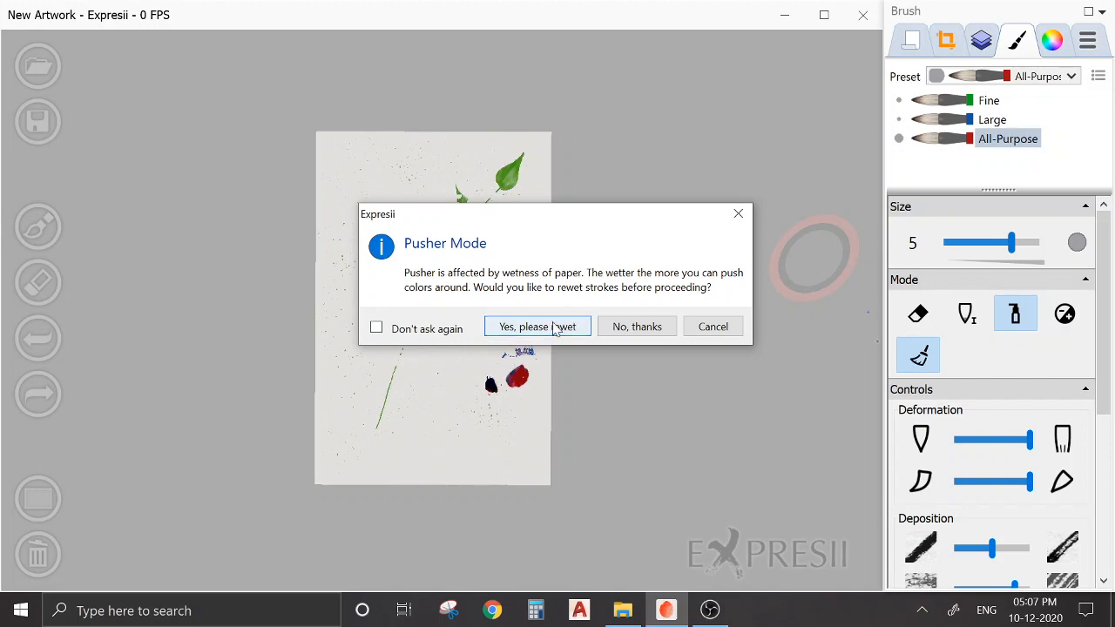
Agree to rewet the remaining strokes so Pusher mode can move colour
{"action": "left_click", "coordinate": [536, 326]}
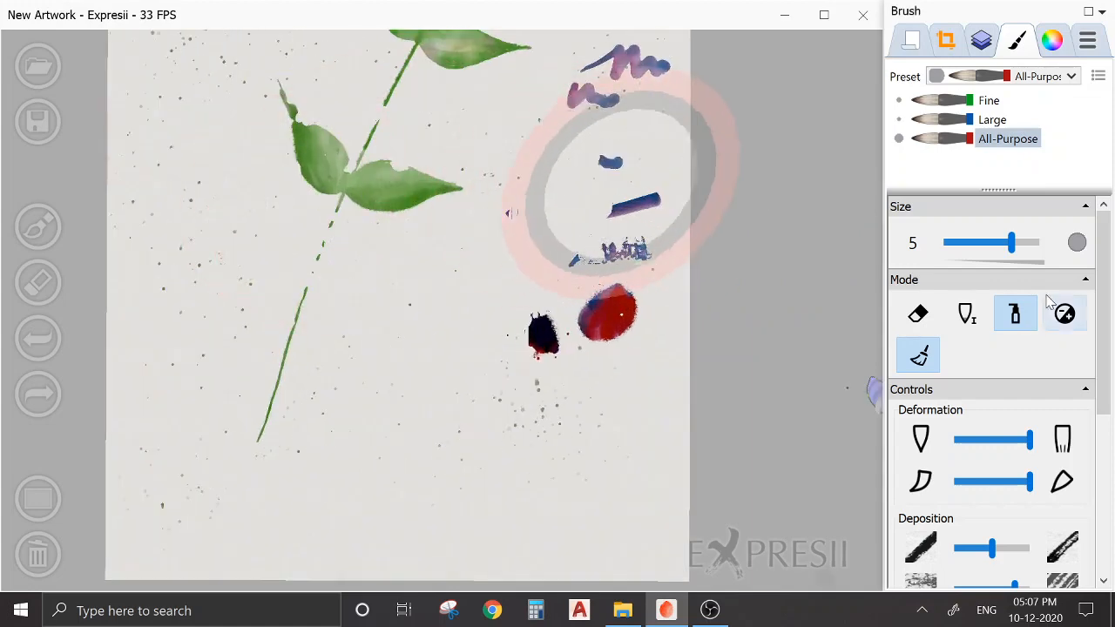
Paint a violet blob with the Large then Fine preset and push pale streaks through it
{"action": "left_click", "coordinate": [993, 118]}
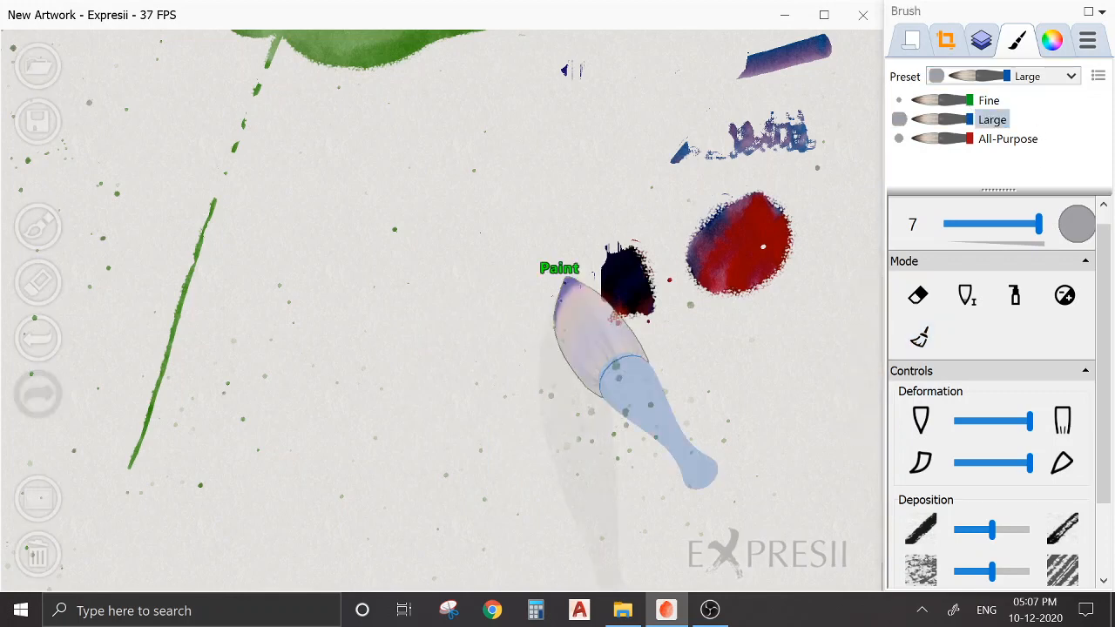
{"action": "left_click", "coordinate": [989, 100]}
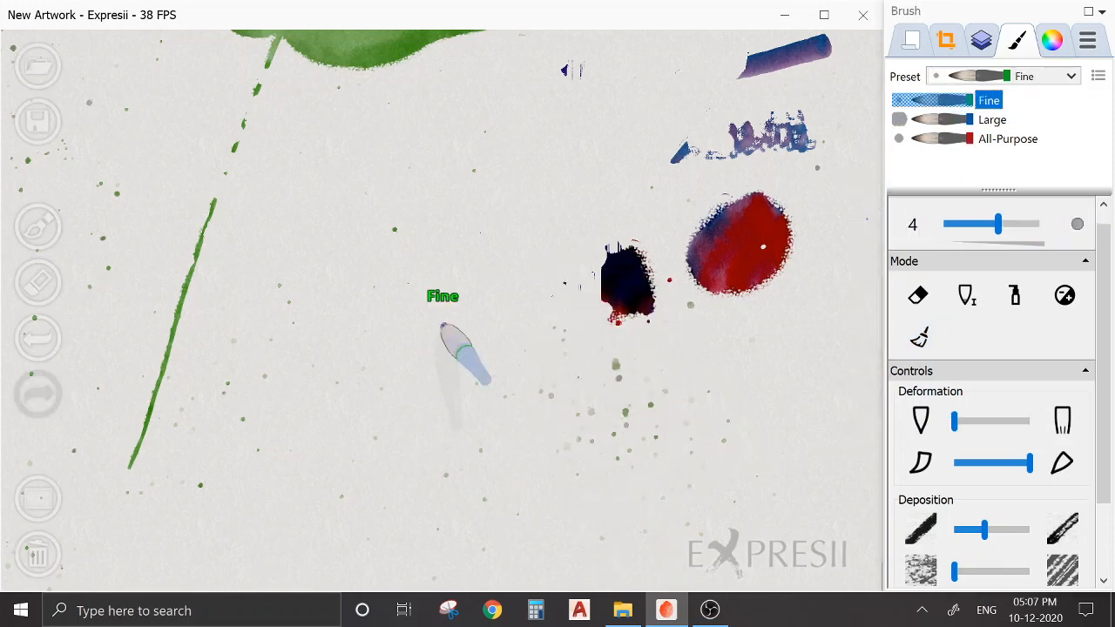
{"action": "left_click", "coordinate": [1048, 38]}
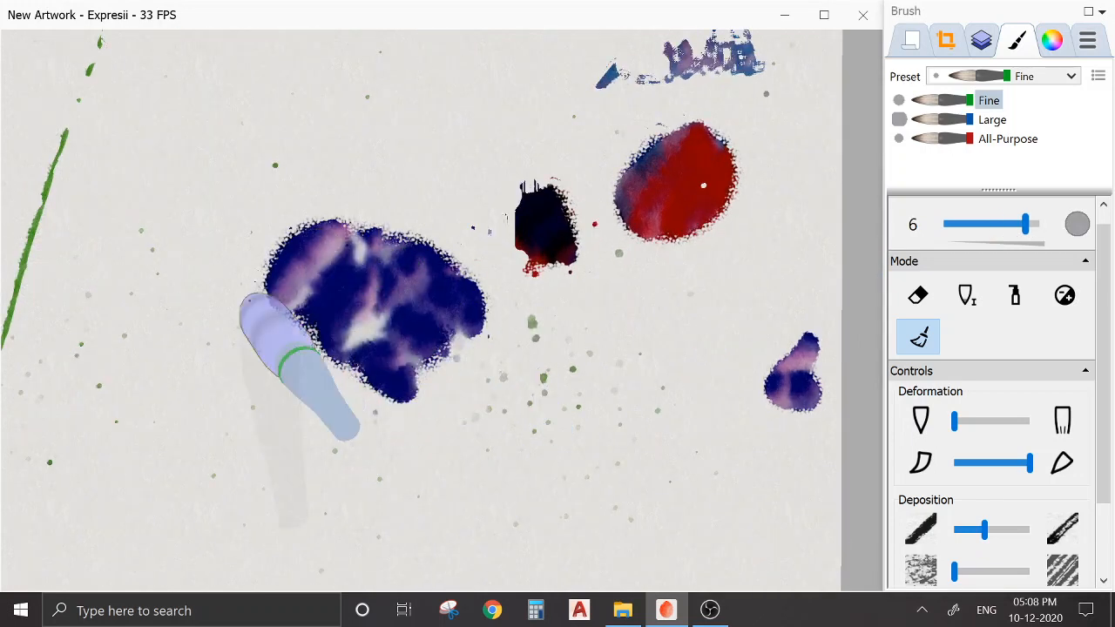
{"action": "left_click_drag", "start_coordinate": [305, 366], "coordinate": [461, 384]}
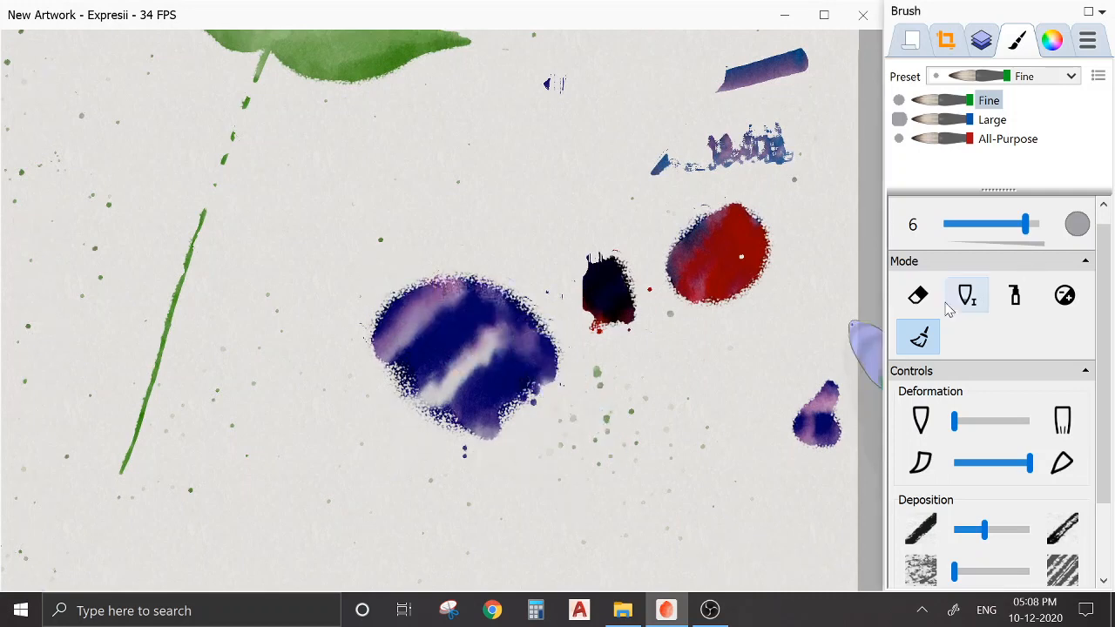
Paint banded violet strokes with an enlarged Large preset, then pick the Fine preset for dark blue scribbles
{"action": "left_click", "coordinate": [992, 118]}
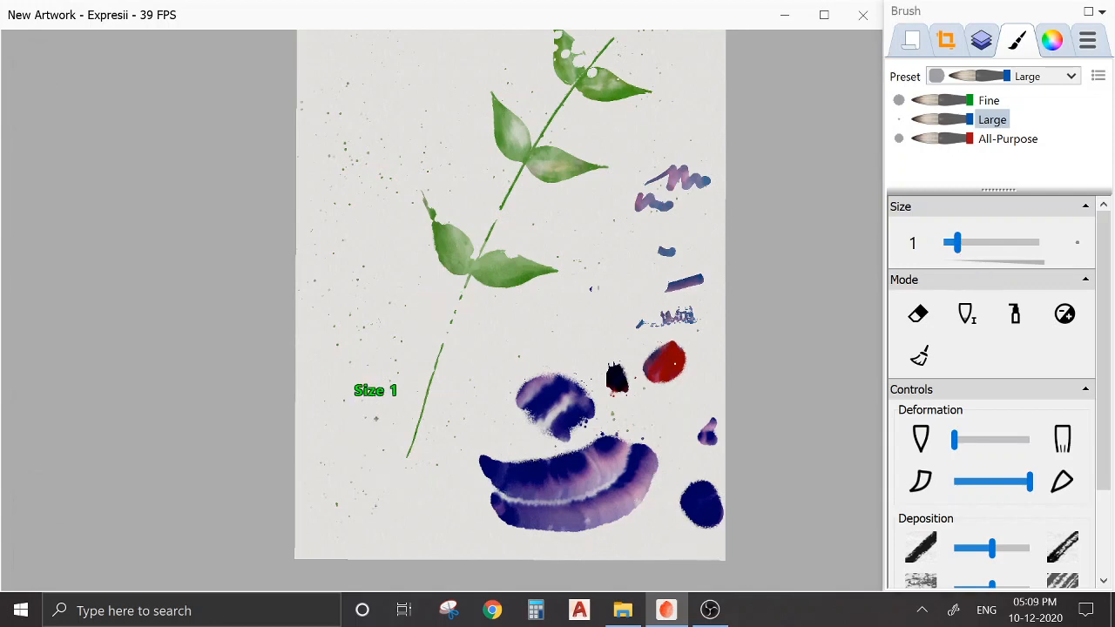
{"action": "left_click_drag", "start_coordinate": [954, 242], "coordinate": [967, 242]}
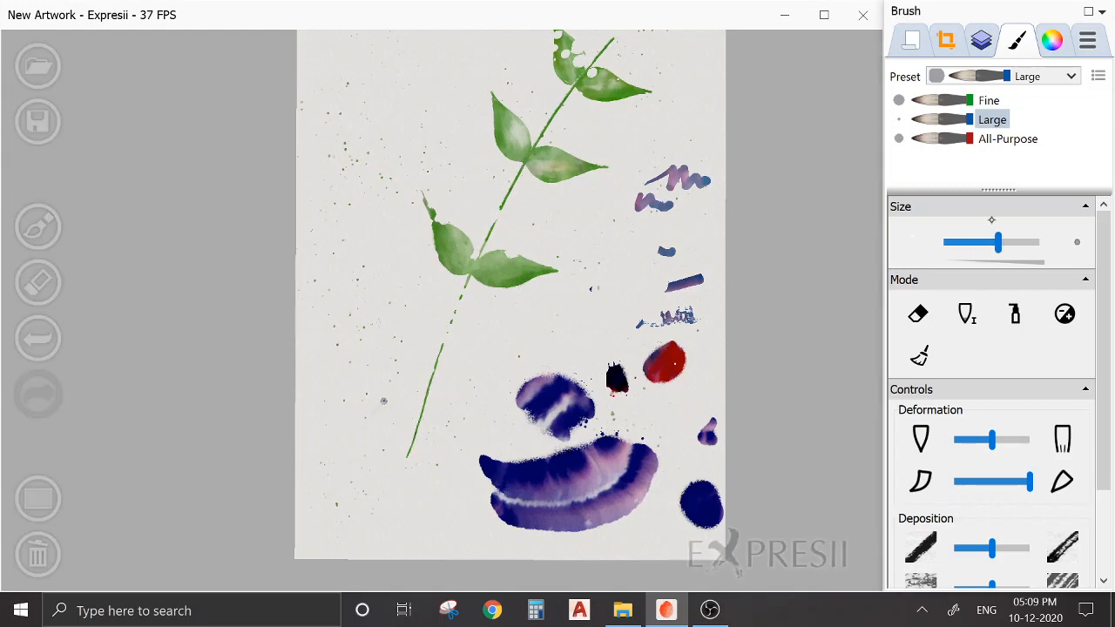
{"action": "left_click", "coordinate": [993, 99]}
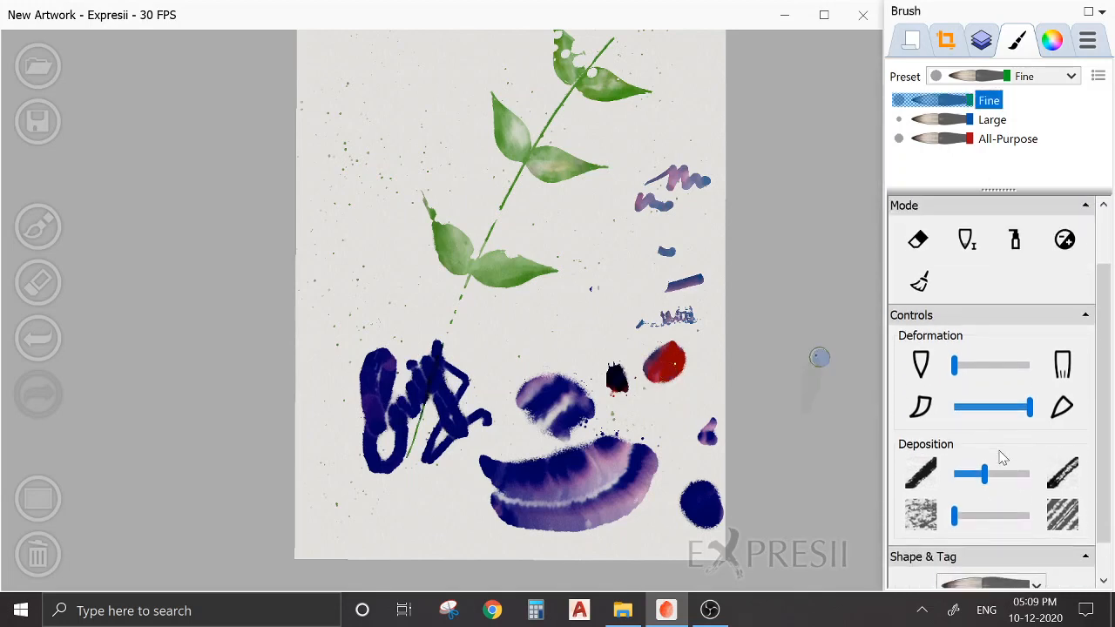
Scroll the view down over the violet strokes without adding new marks
{"action": "scroll", "scroll_direction": "down", "scroll_amount": 3}
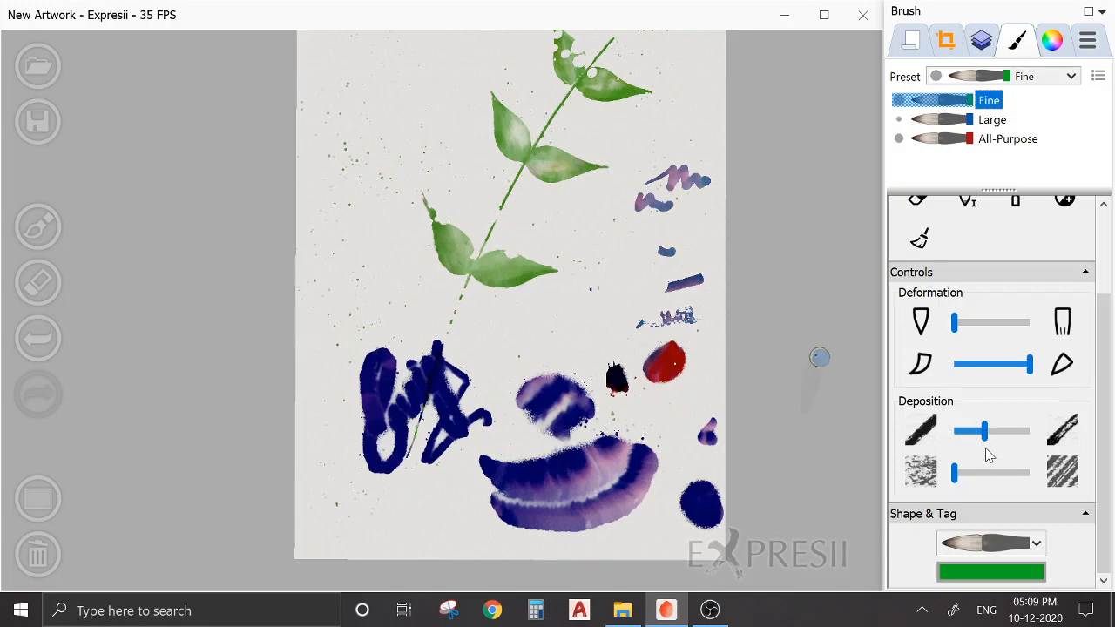
{"action": "mouse_move", "coordinate": [1024, 516]}
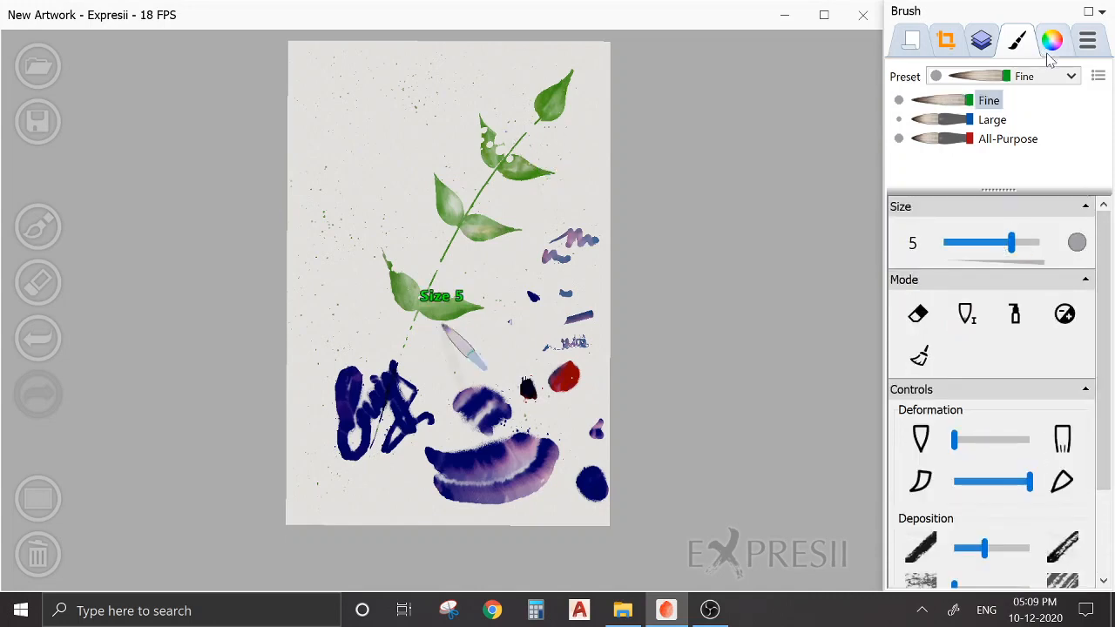
Load the Gold & Cyan gradient preset and paint a gold-cyan stroke near the bottom-left blobs
{"action": "left_click", "coordinate": [1052, 40]}
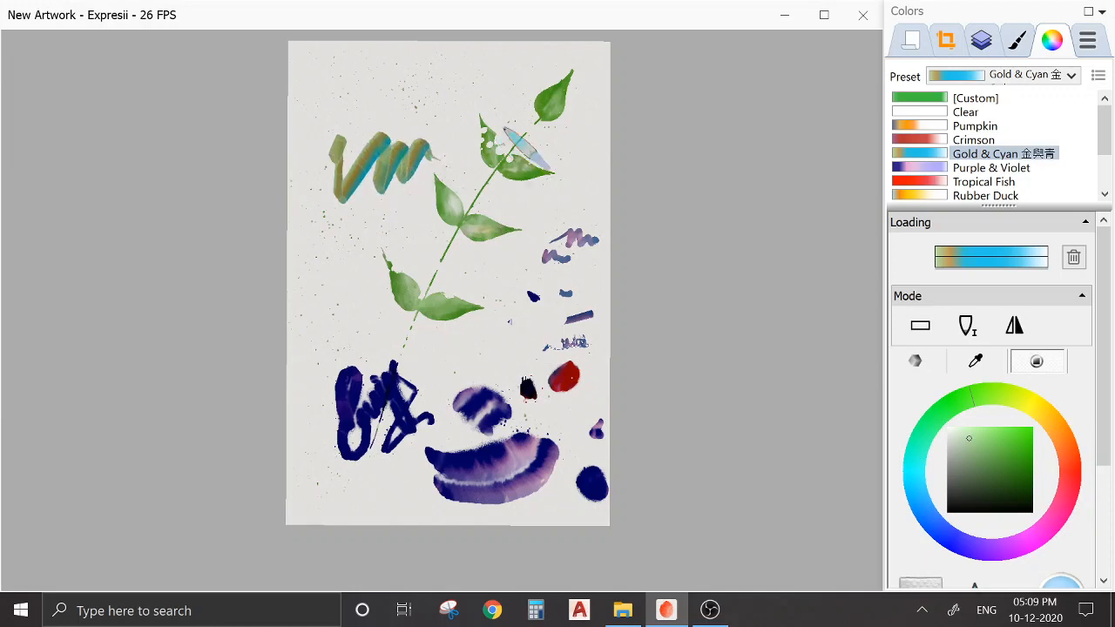
{"action": "left_click", "coordinate": [1018, 40]}
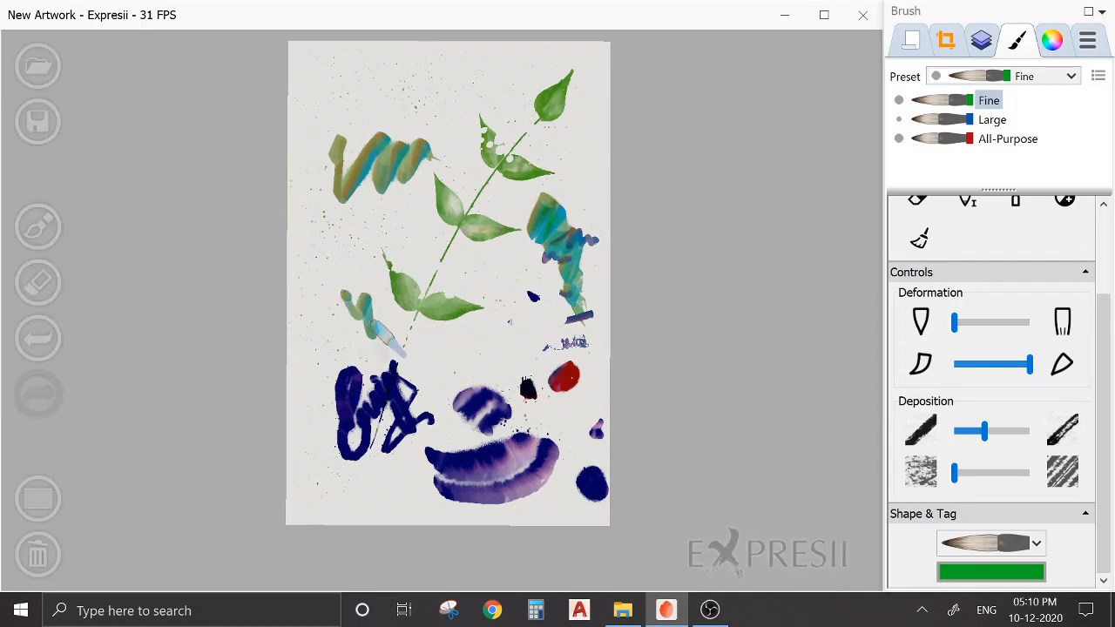
{"action": "left_click", "coordinate": [1052, 38]}
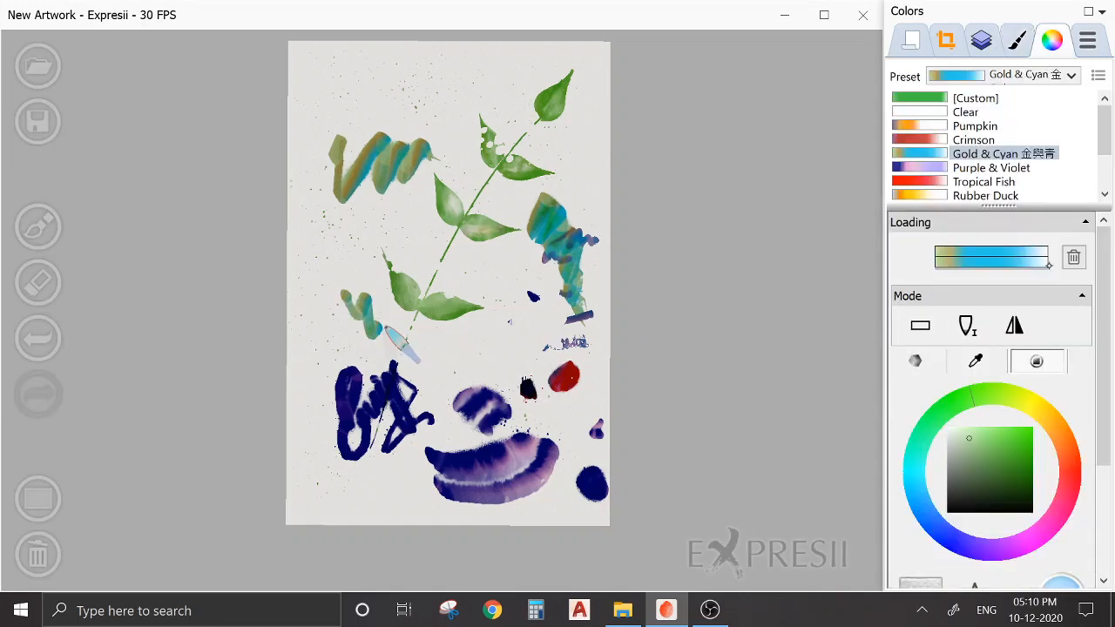
{"action": "left_click", "coordinate": [1080, 40]}
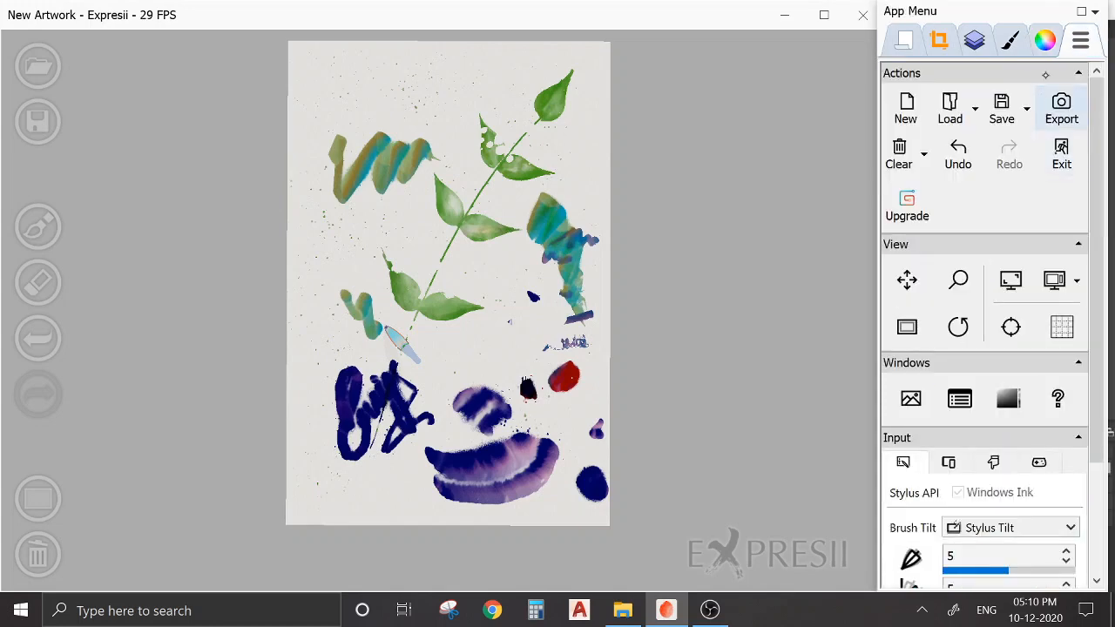
{"action": "left_click", "coordinate": [1045, 38]}
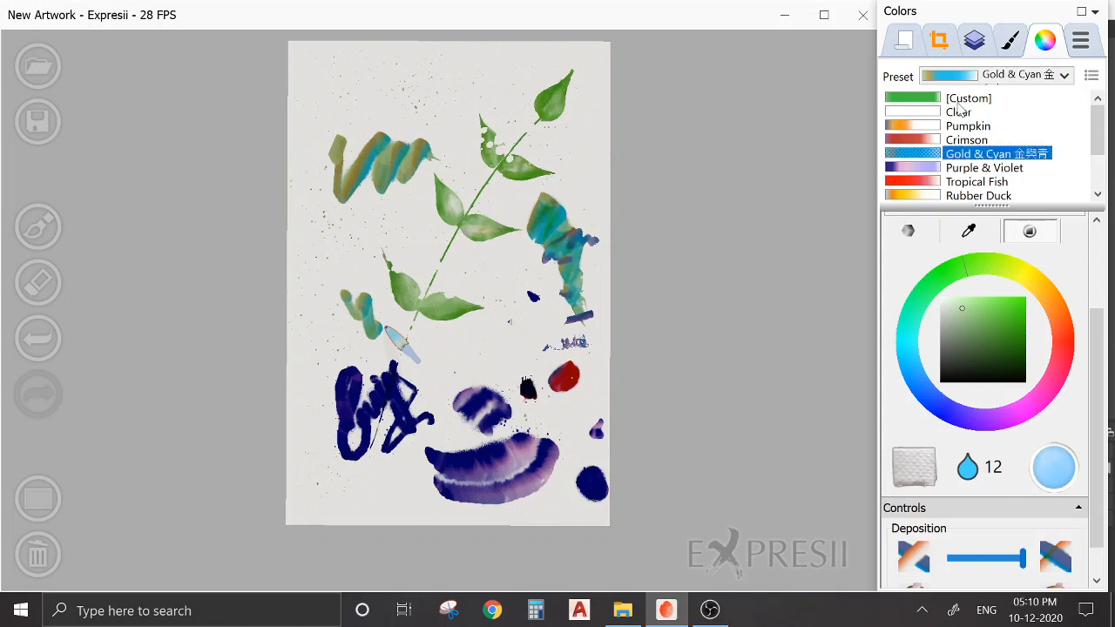
{"action": "left_click", "coordinate": [1009, 40]}
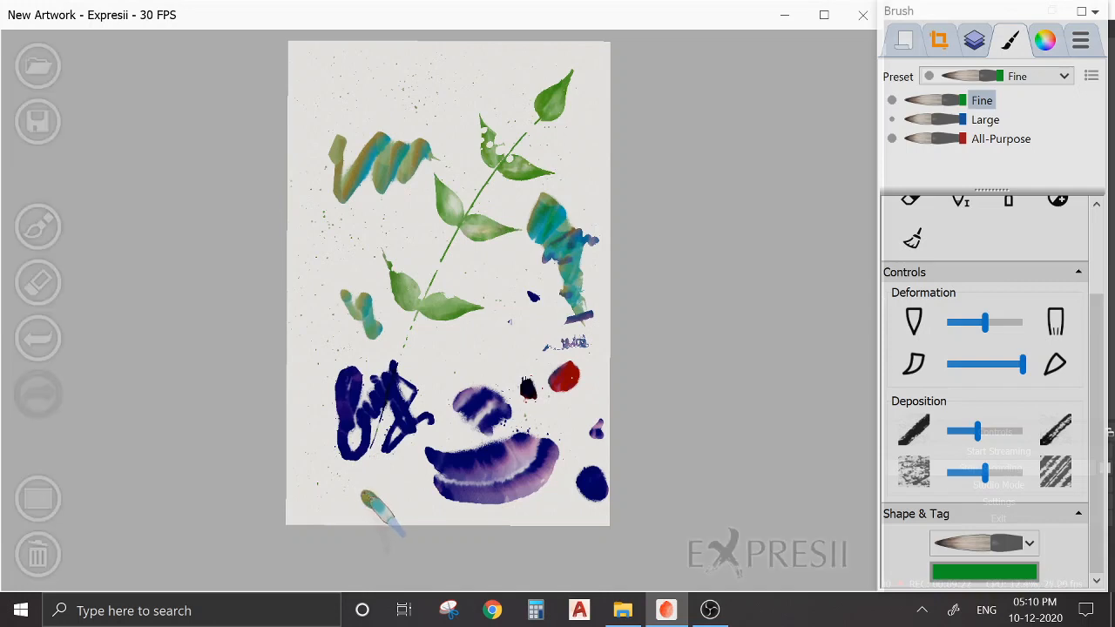
{"action": "left_click_drag", "start_coordinate": [366, 502], "coordinate": [418, 497]}
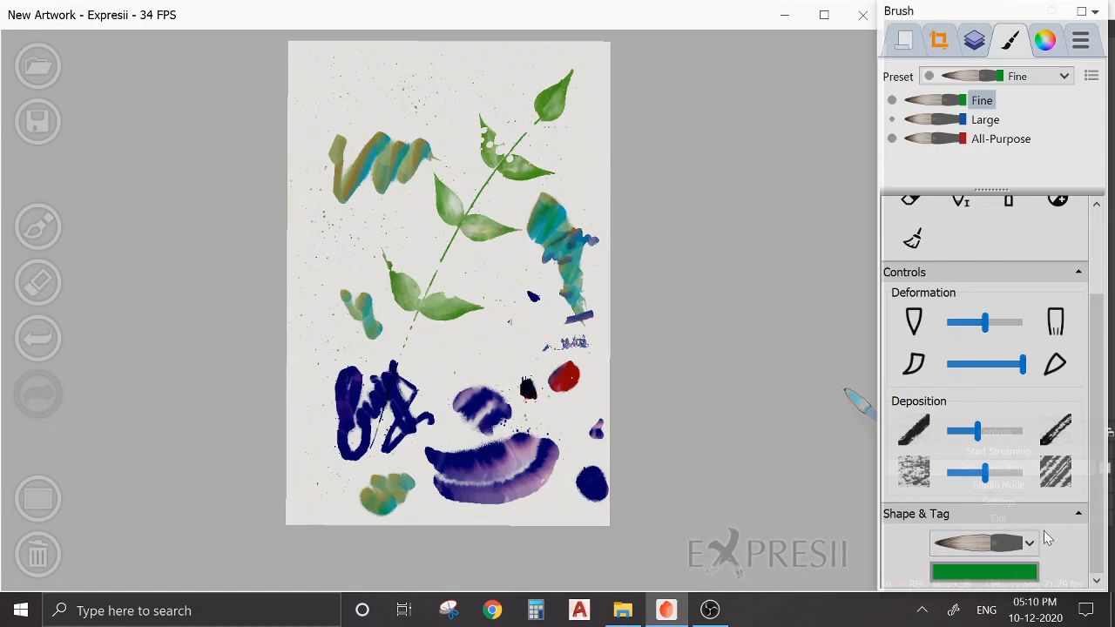
Review the layer settings, then show the paper format presets (Custom, Landscape, Square, Vertical)
{"action": "left_click", "coordinate": [974, 40]}
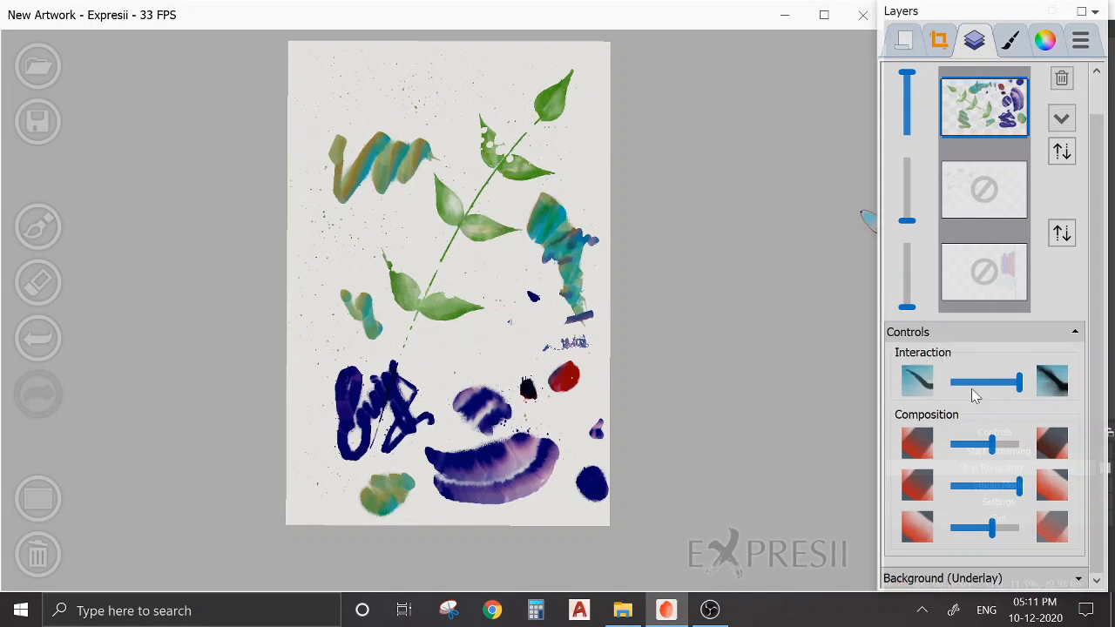
{"action": "mouse_move", "coordinate": [916, 382]}
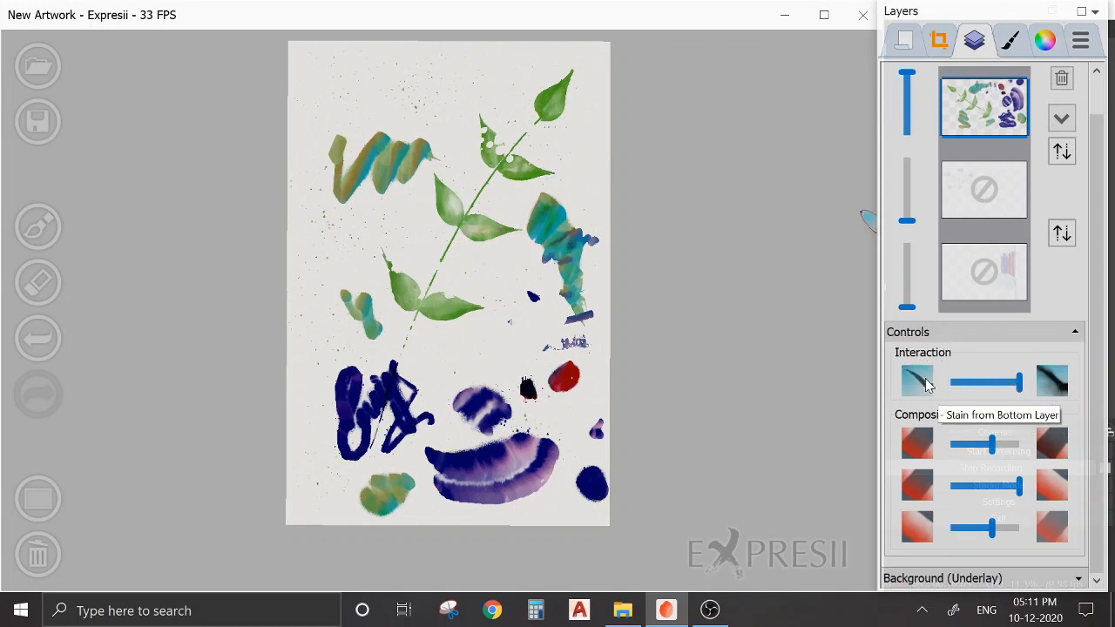
{"action": "mouse_move", "coordinate": [947, 392]}
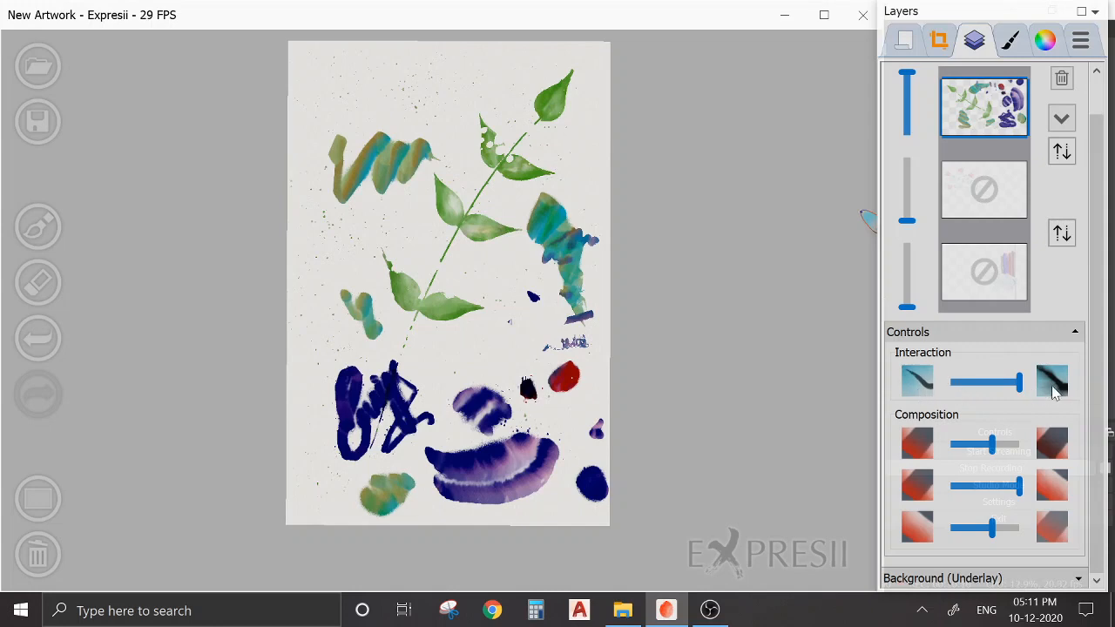
{"action": "mouse_move", "coordinate": [916, 380]}
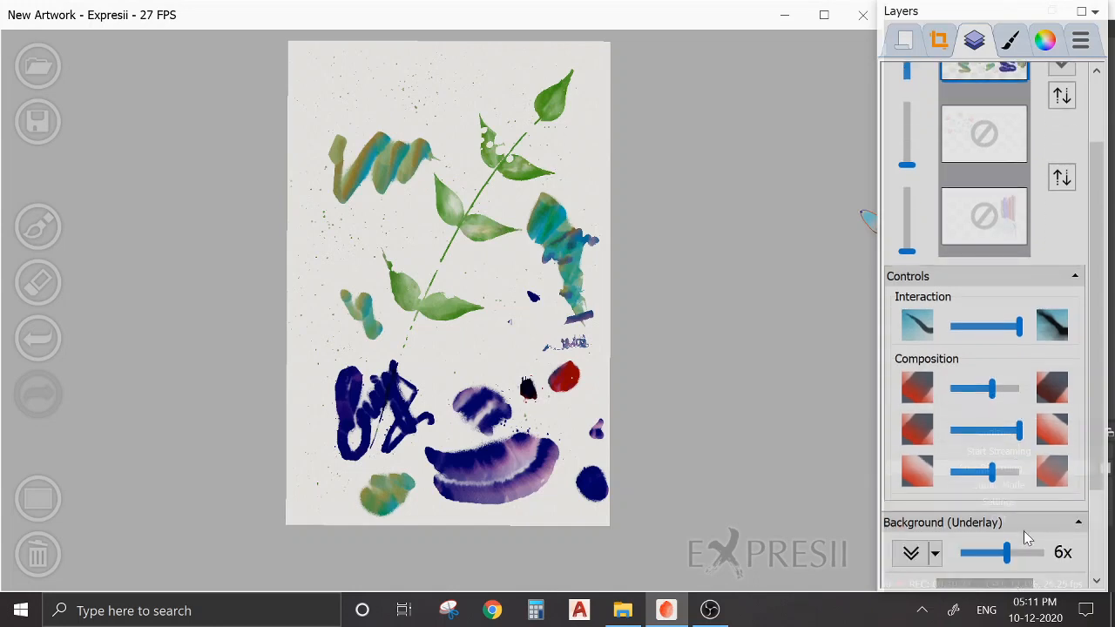
{"action": "scroll", "scroll_direction": "down", "scroll_amount": 3}
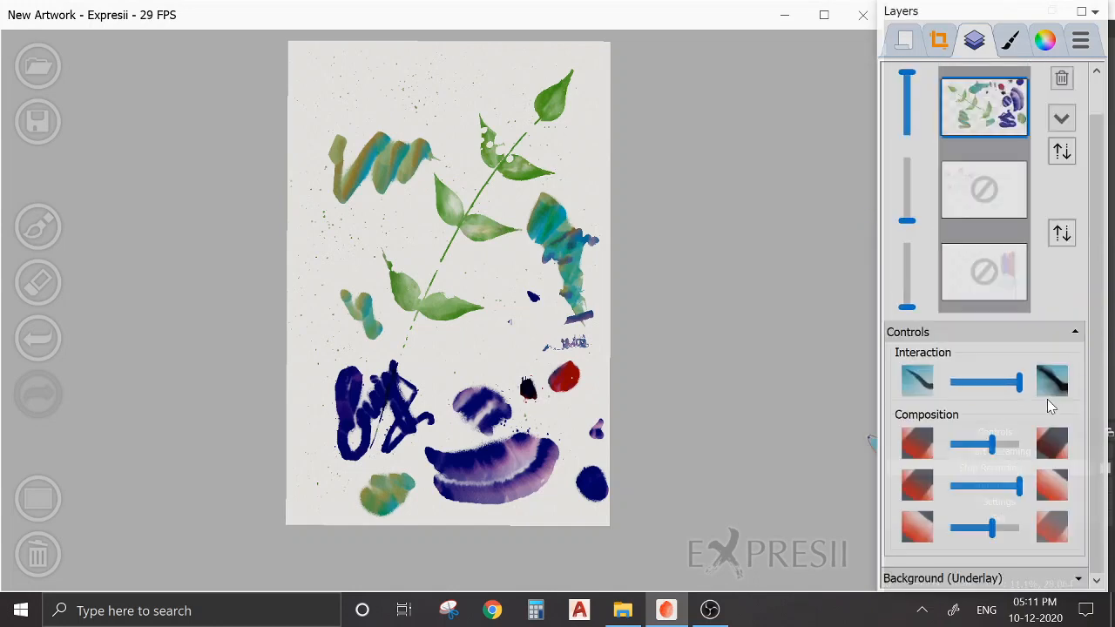
{"action": "left_click", "coordinate": [938, 40]}
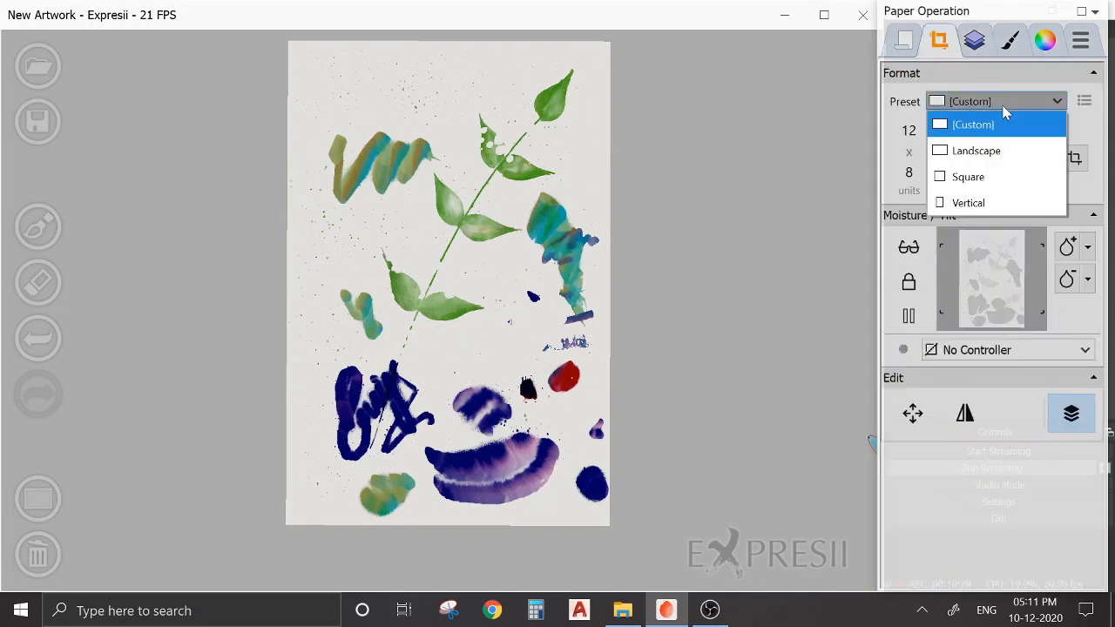
{"action": "left_click", "coordinate": [974, 124]}
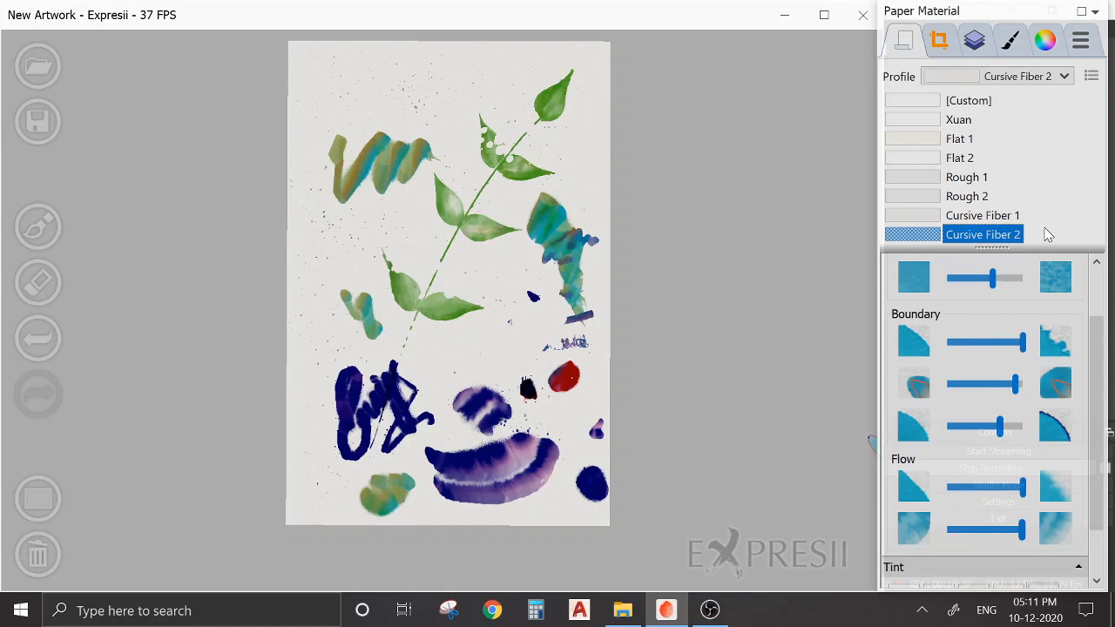
{"action": "mouse_move", "coordinate": [927, 147]}
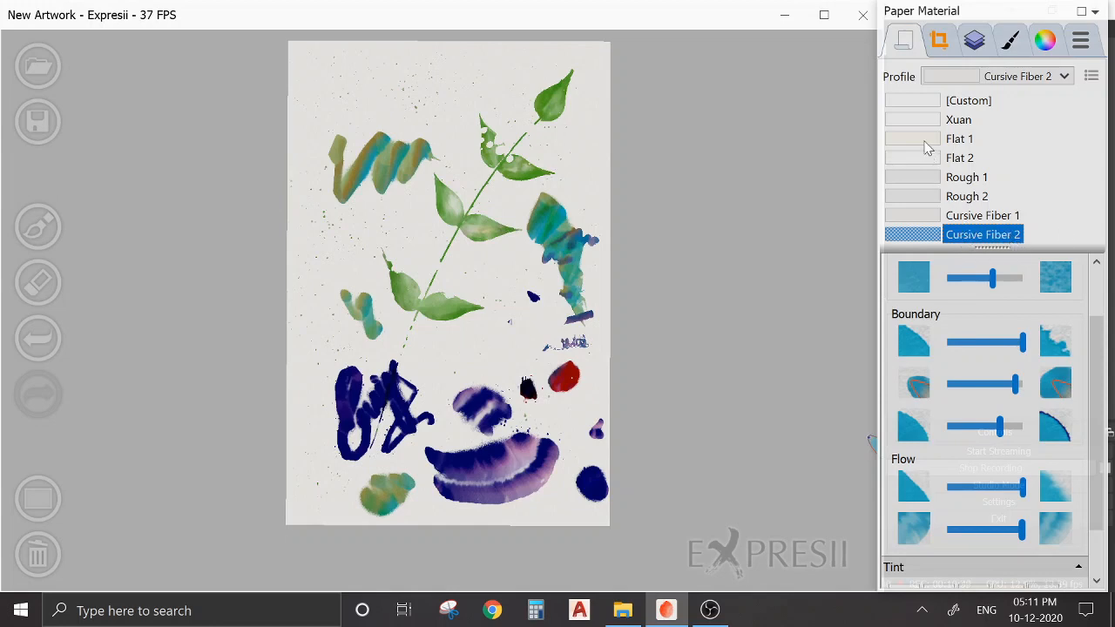
{"action": "mouse_move", "coordinate": [979, 139]}
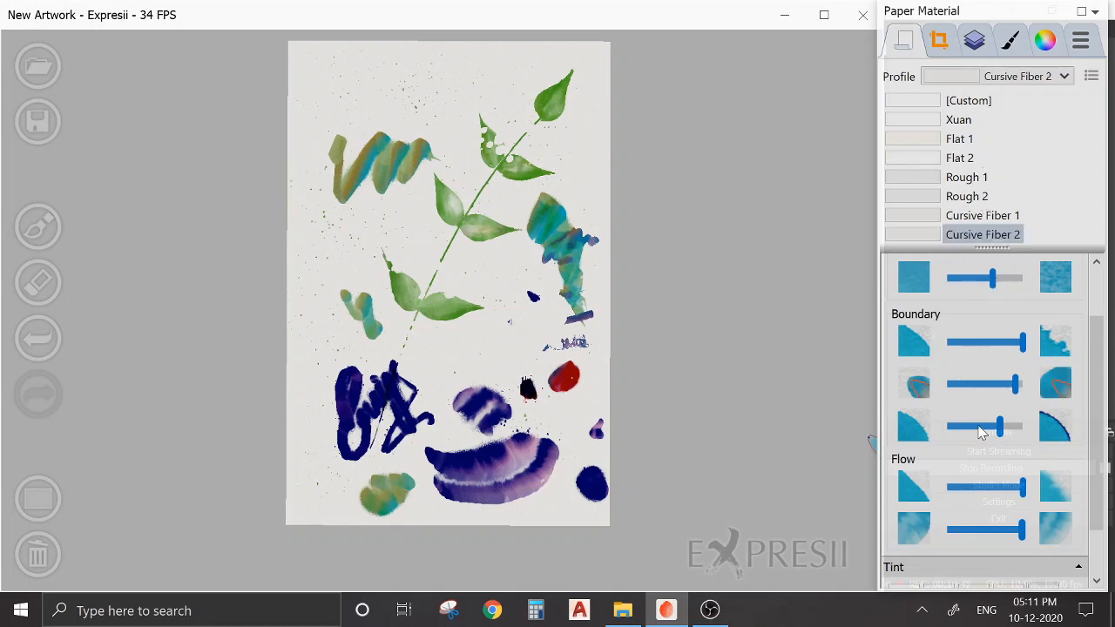
{"action": "mouse_move", "coordinate": [993, 554]}
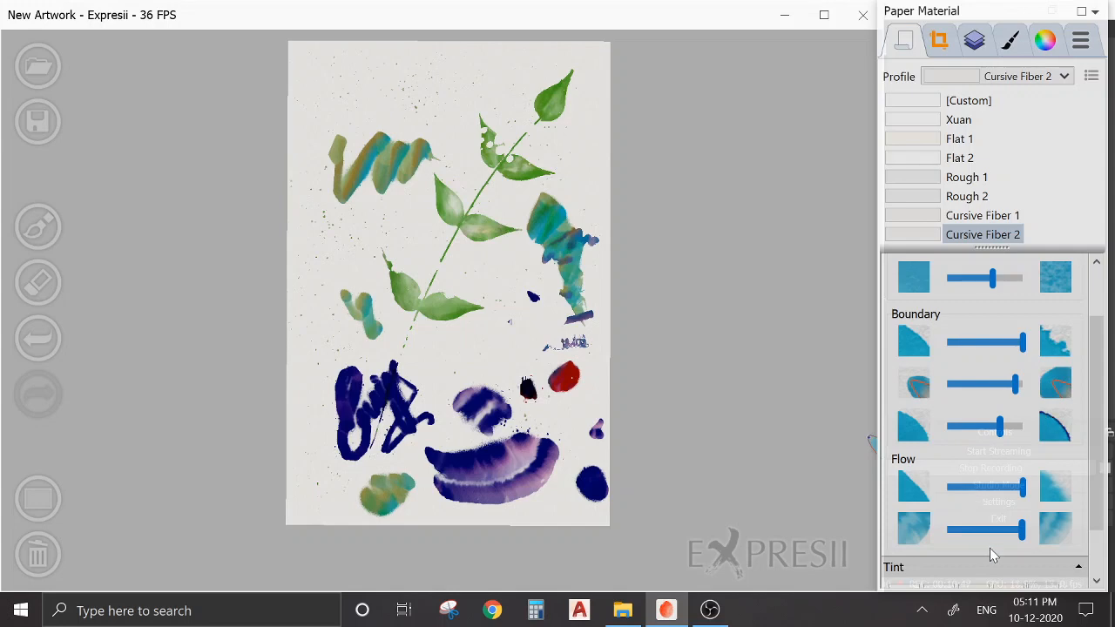
{"action": "scroll", "scroll_direction": "down", "scroll_amount": 3}
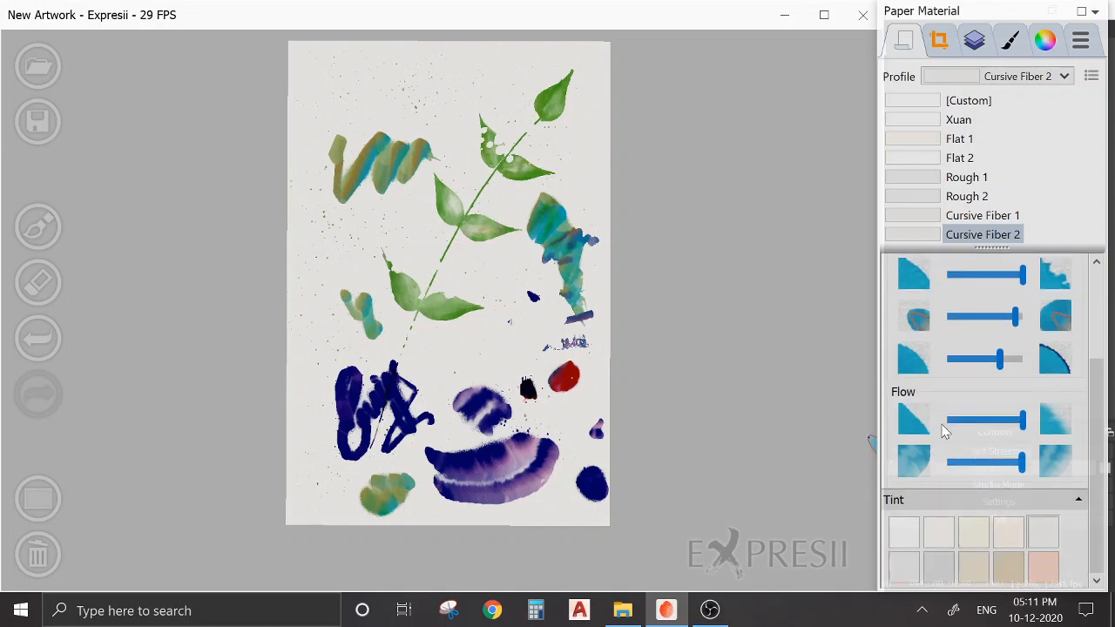
{"action": "mouse_move", "coordinate": [913, 450]}
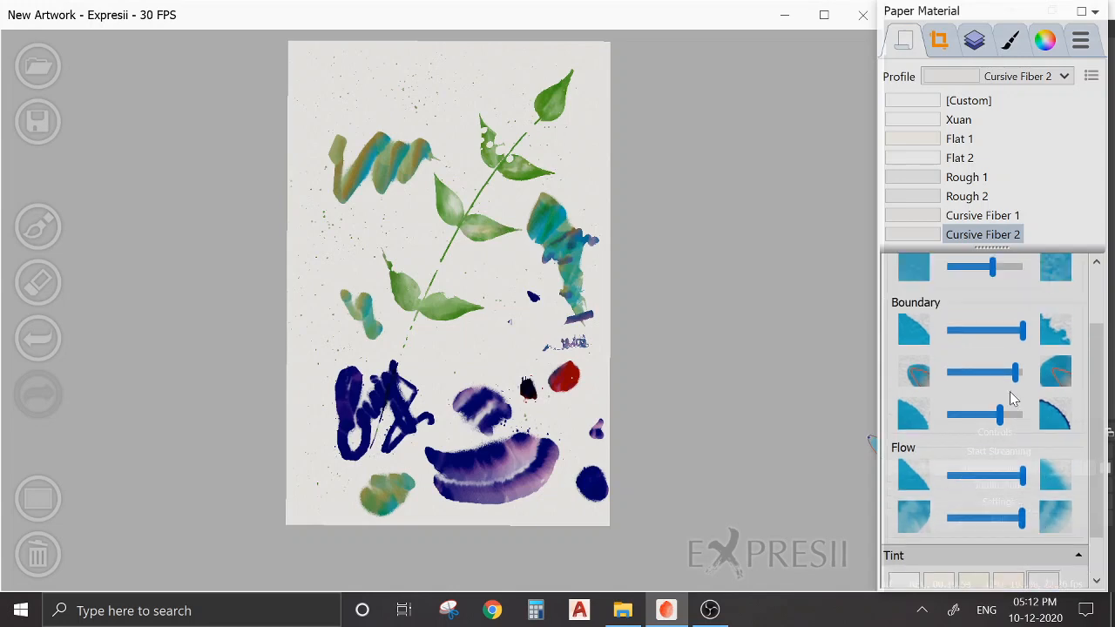
{"action": "left_click", "coordinate": [939, 40]}
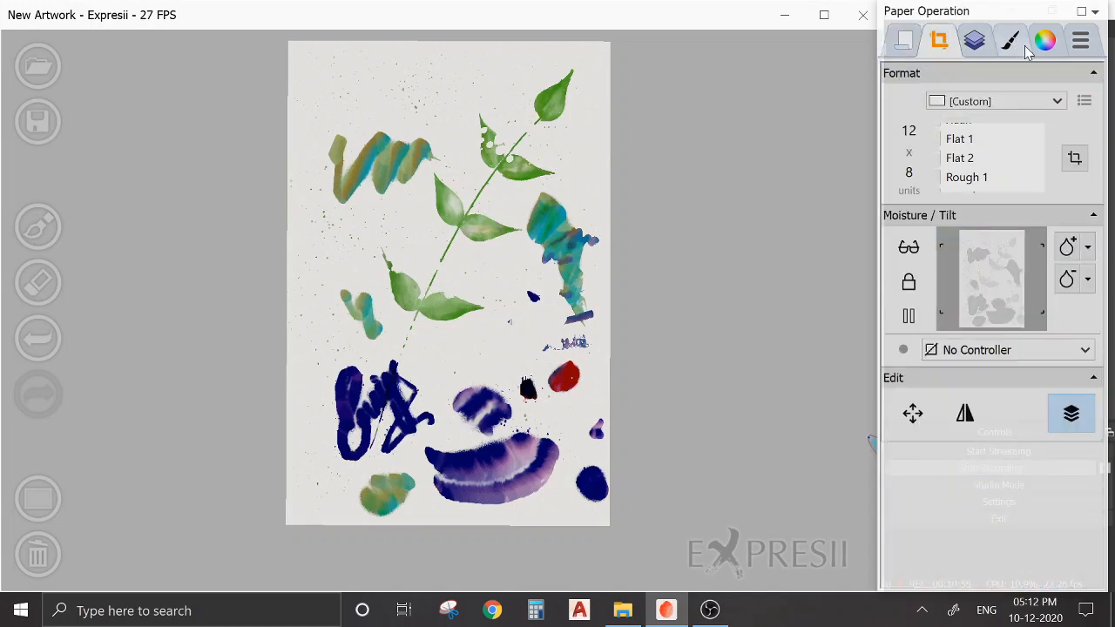
{"action": "left_click", "coordinate": [972, 40]}
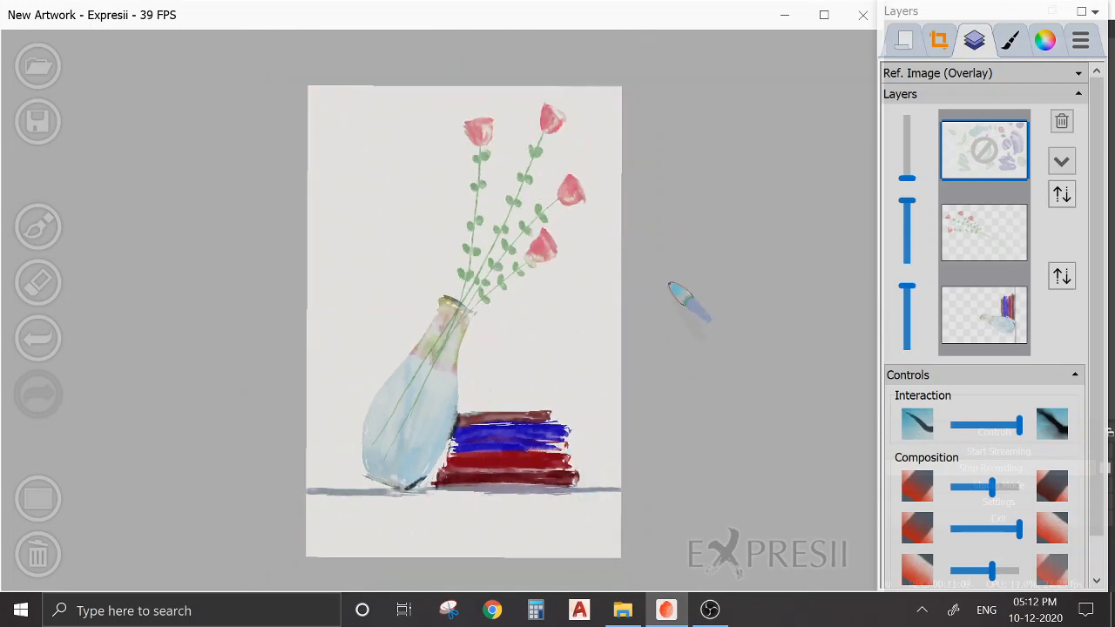
{"action": "mouse_move", "coordinate": [601, 241]}
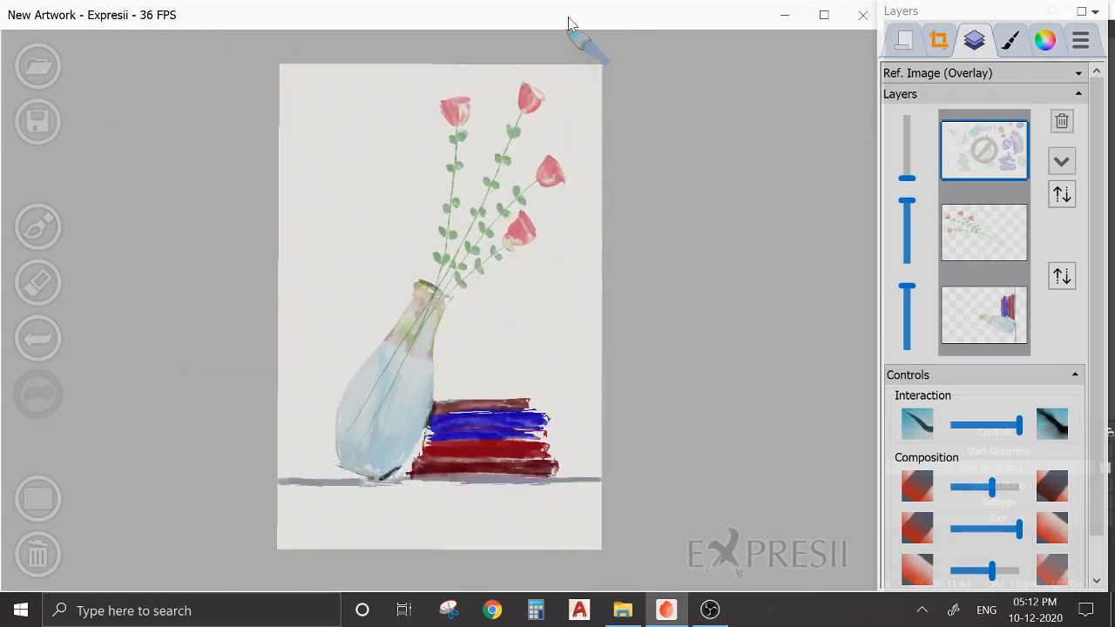
{"action": "mouse_move", "coordinate": [648, 70]}
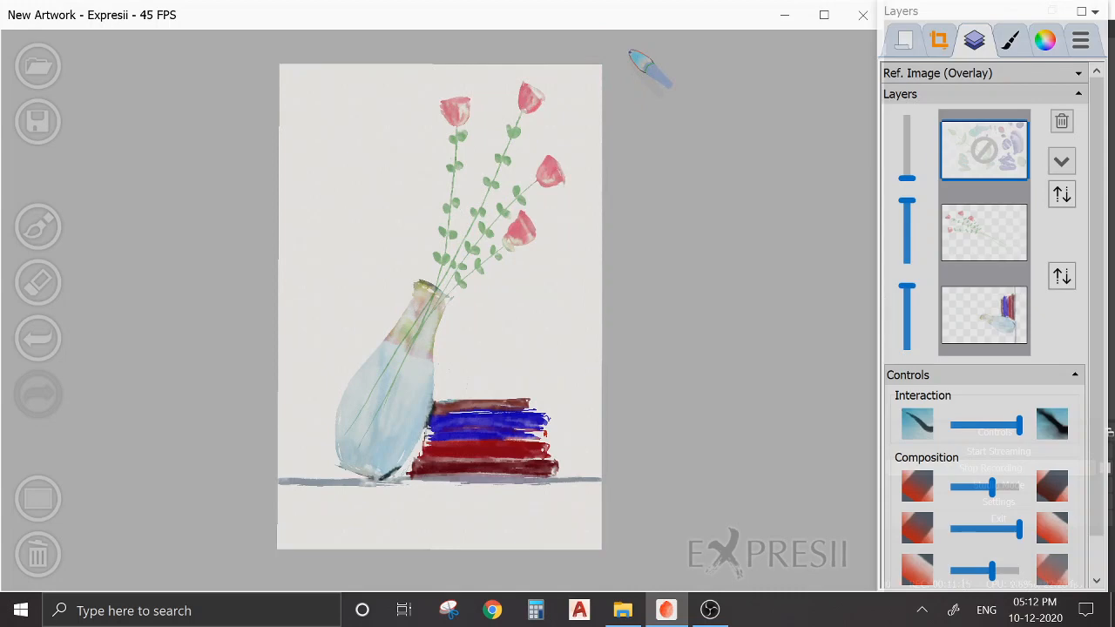
{"action": "mouse_move", "coordinate": [665, 136]}
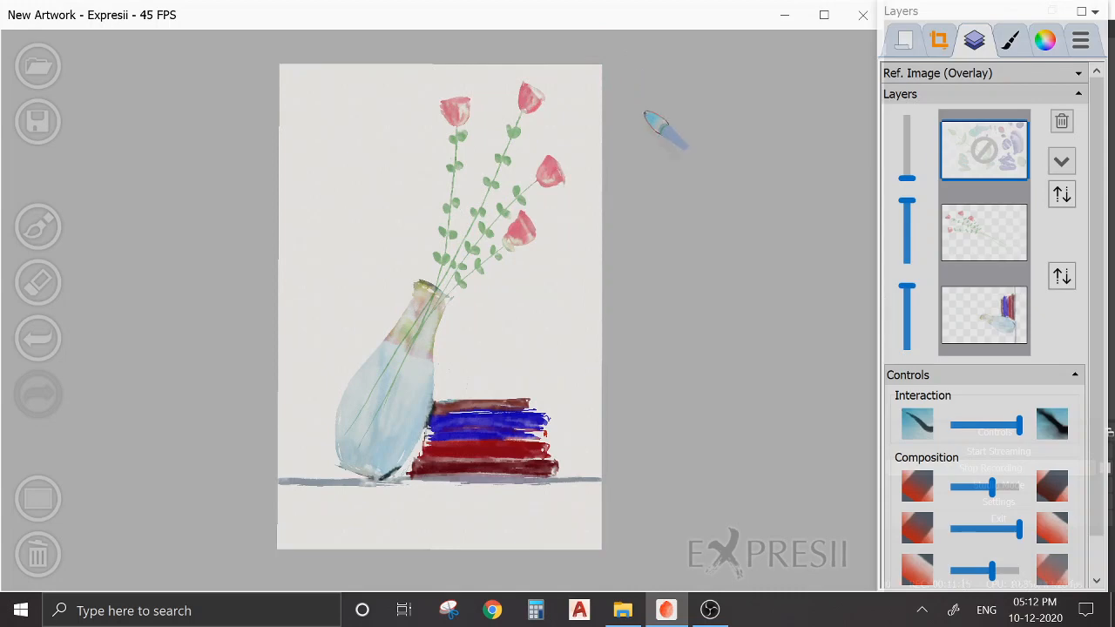
{"action": "mouse_move", "coordinate": [749, 170]}
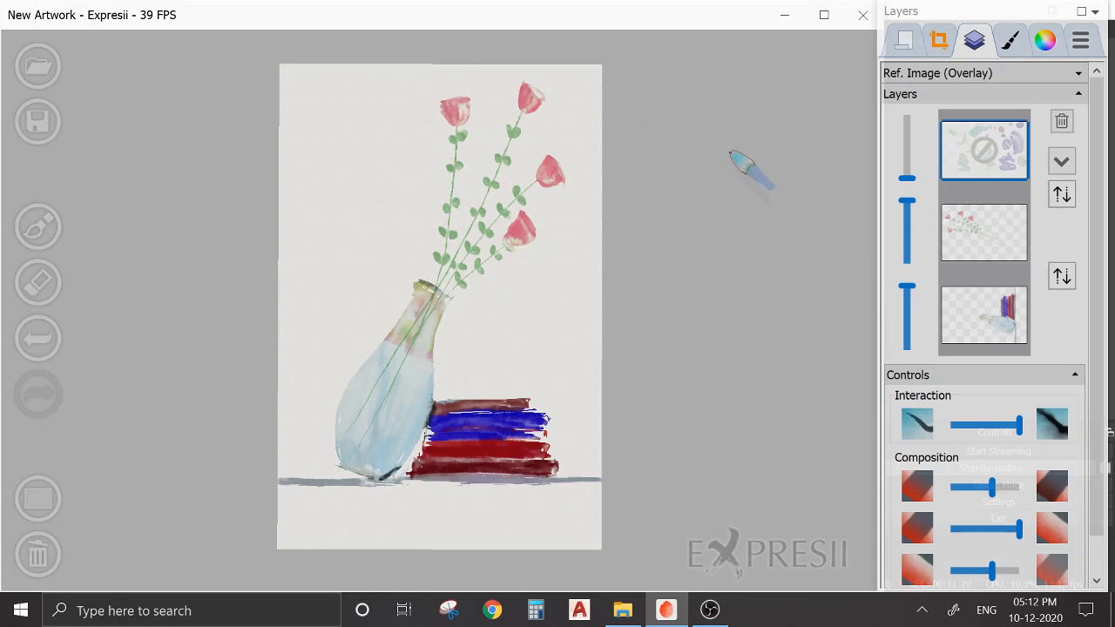
{"action": "mouse_move", "coordinate": [735, 195]}
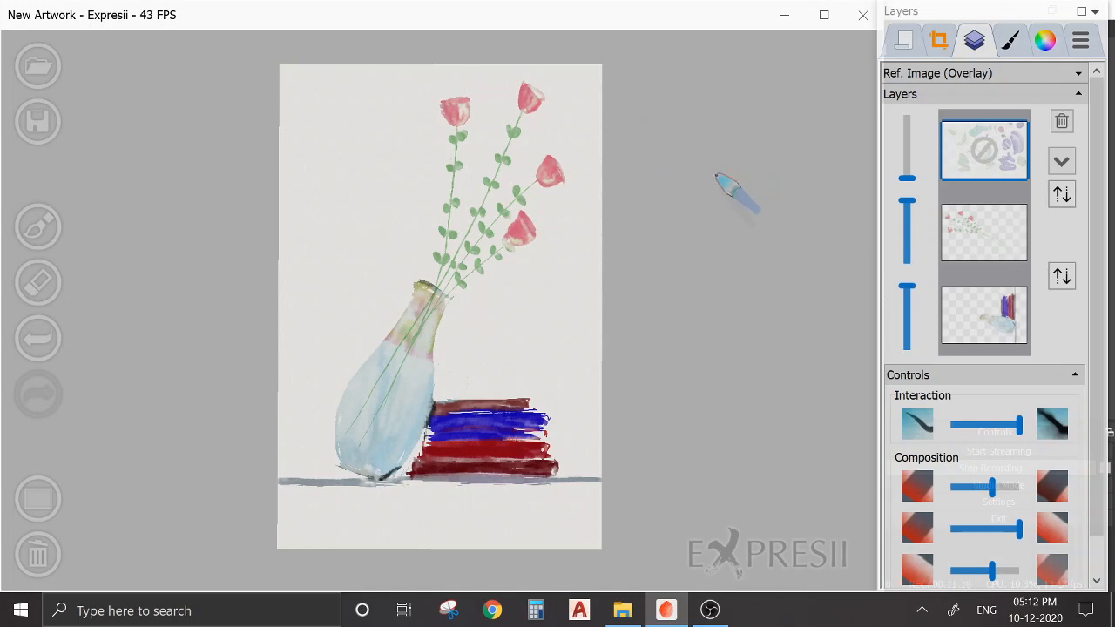